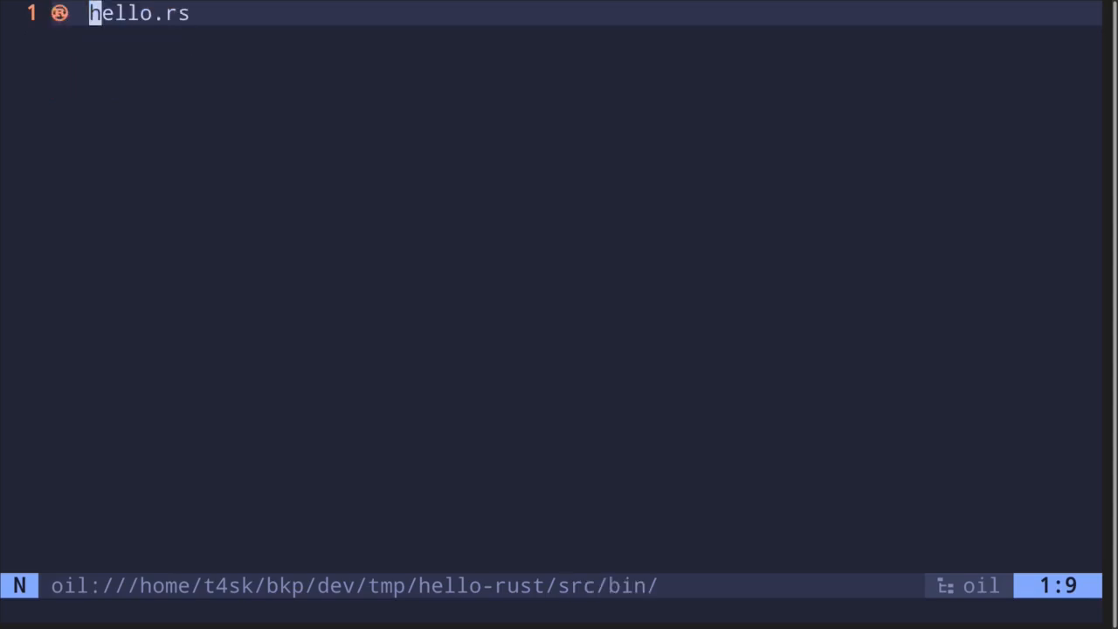
# - Create a new print.rs file next to hello.rs in the oil file browser
pyautogui.write('print.rs')
pyautogui.click(26, 612)
pyautogui.write(':w')
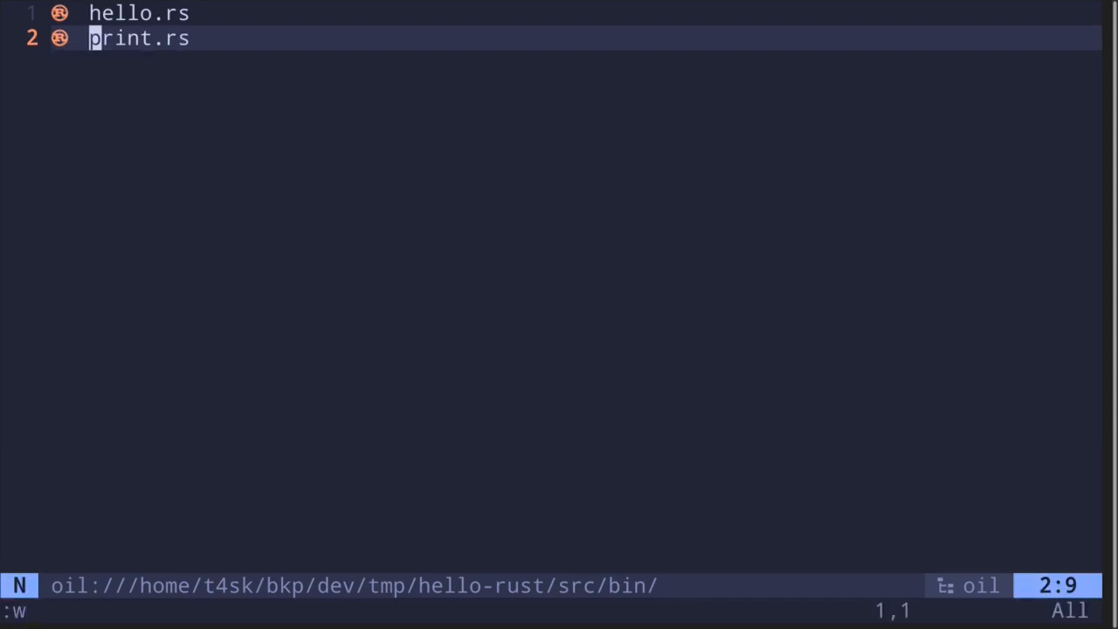
pyautogui.press('Return')
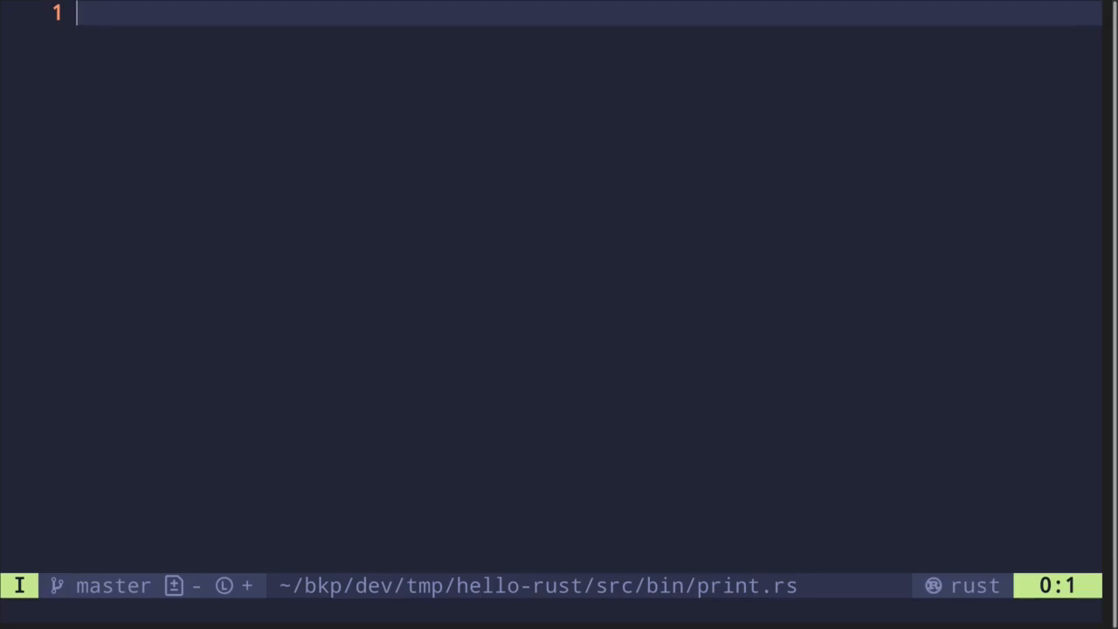
# - Add #![allow(unused)] and a main function with let lang = "rust"
pyautogui.write('#')
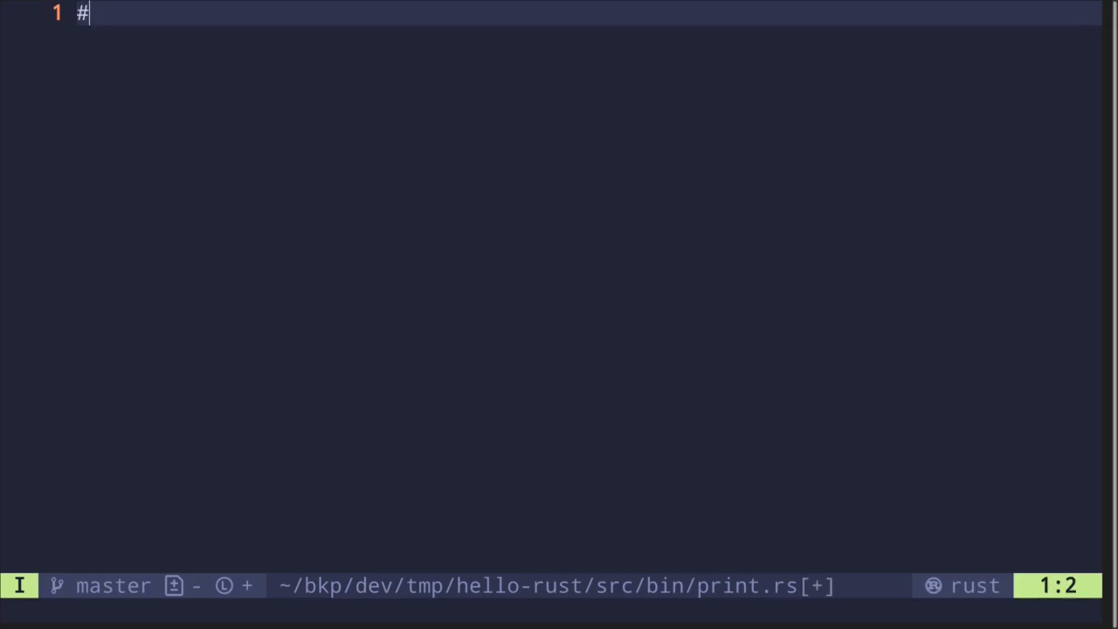
pyautogui.write('![')
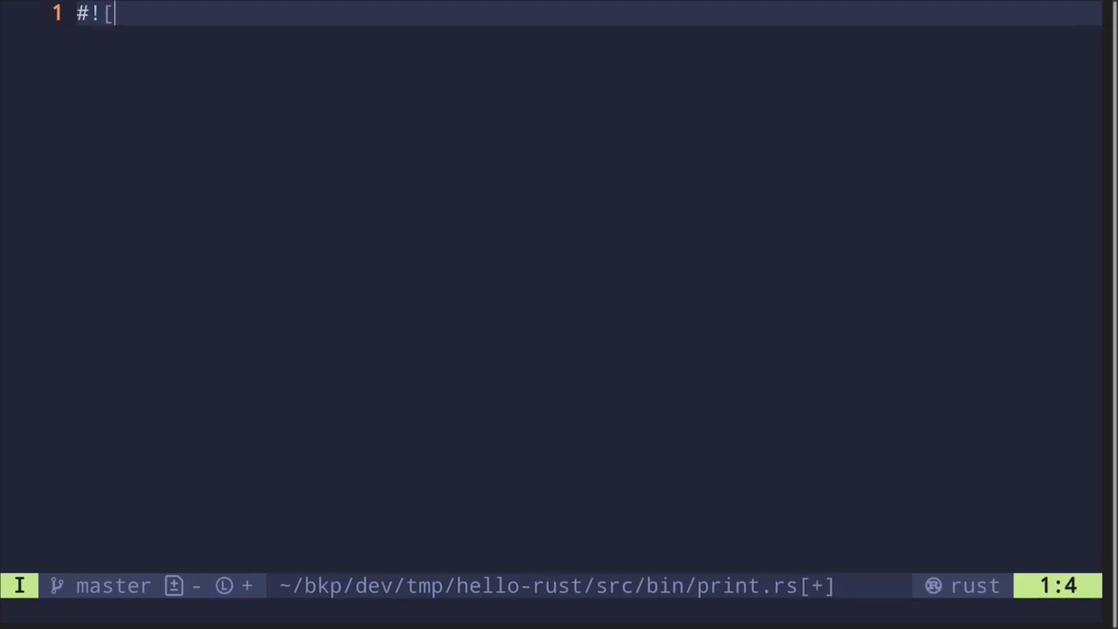
pyautogui.write('allow(unsed')
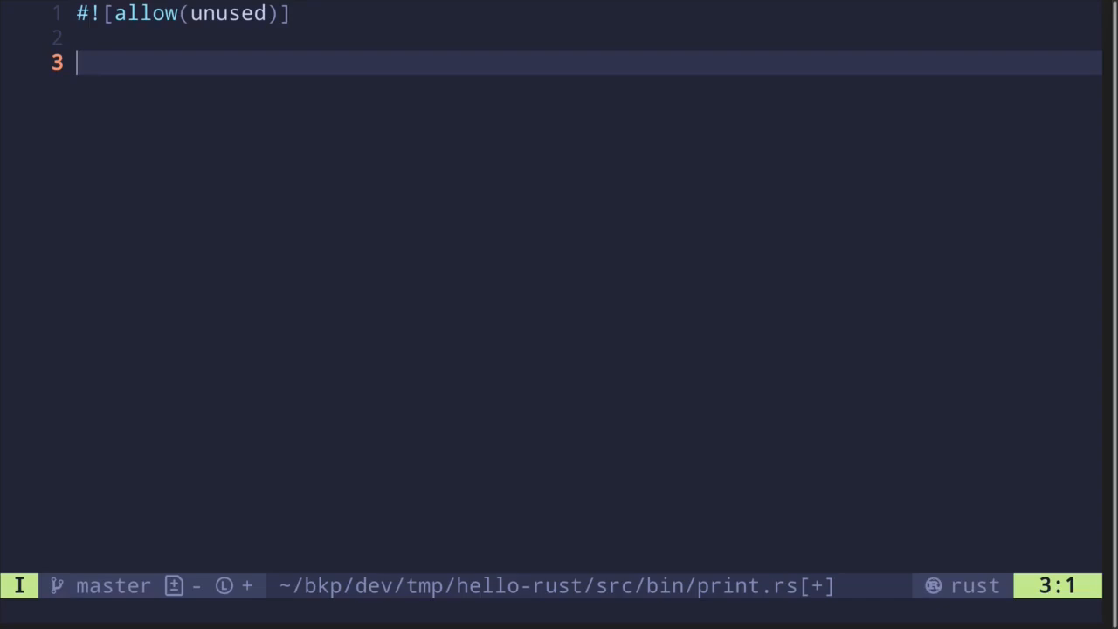
pyautogui.write('fn main() {')
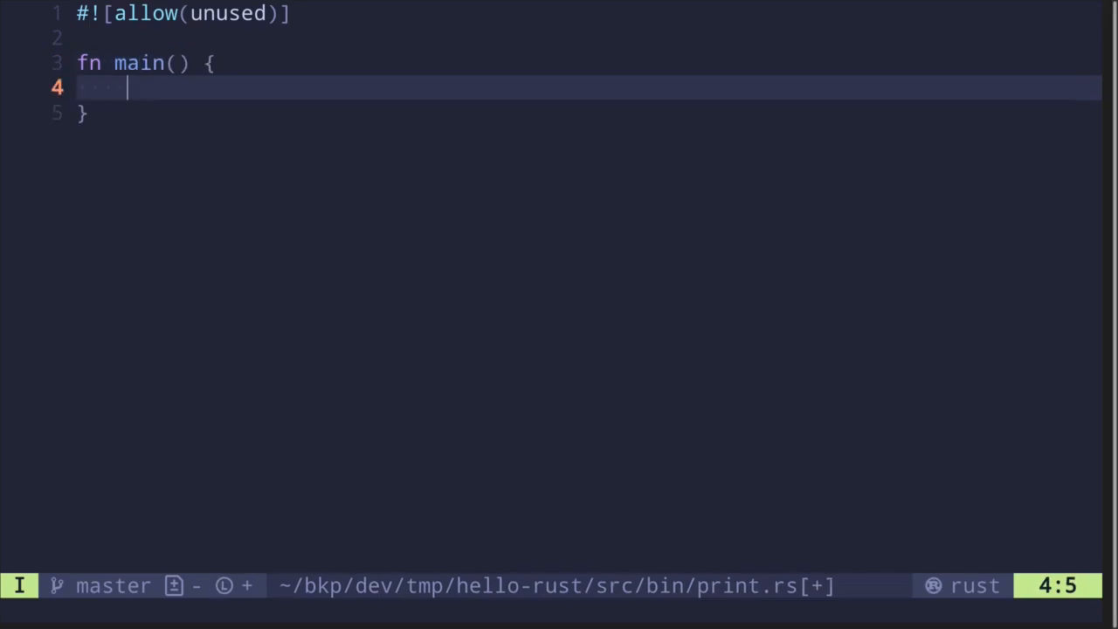
pyautogui.write('let lang = "ru')
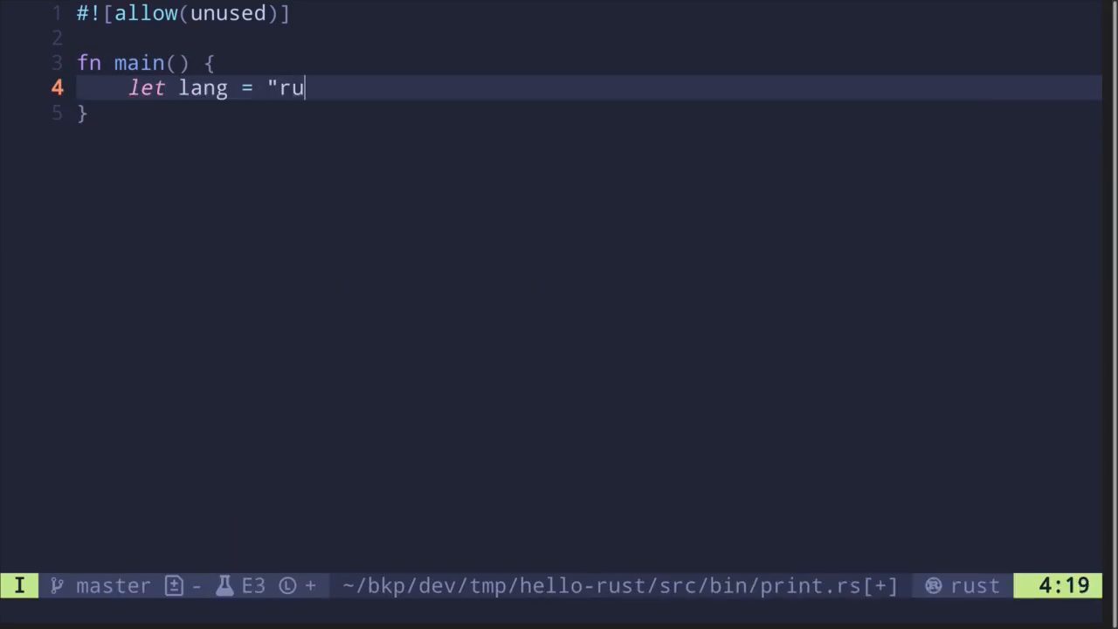
pyautogui.write('st";')
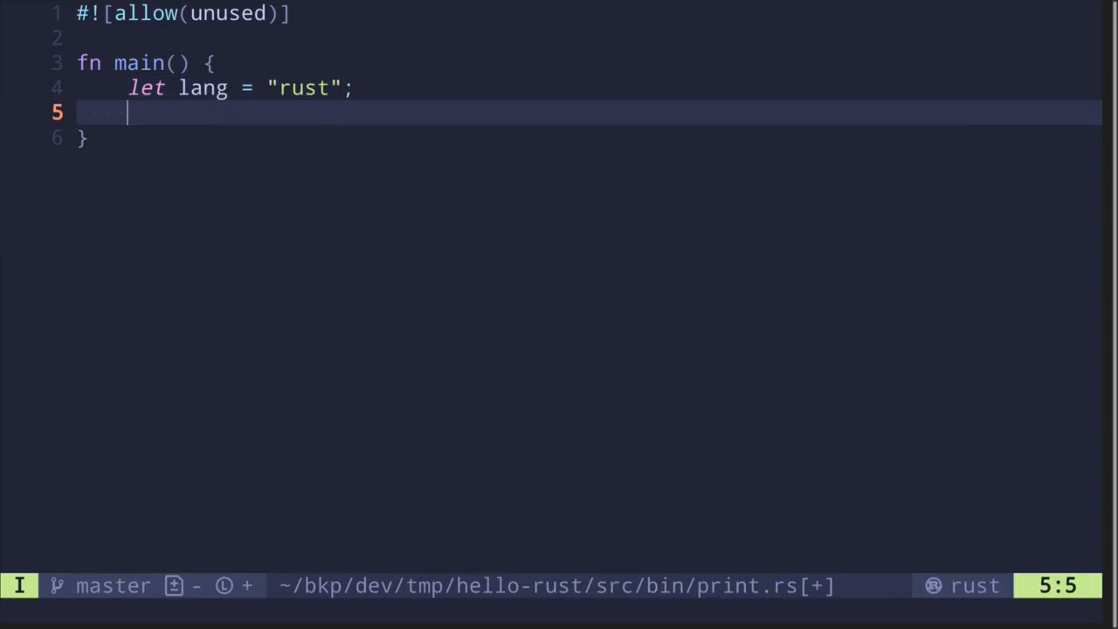
# - Add three println! calls for lang: positional, two arguments, and inline {lang}; save
pyautogui.write('println')
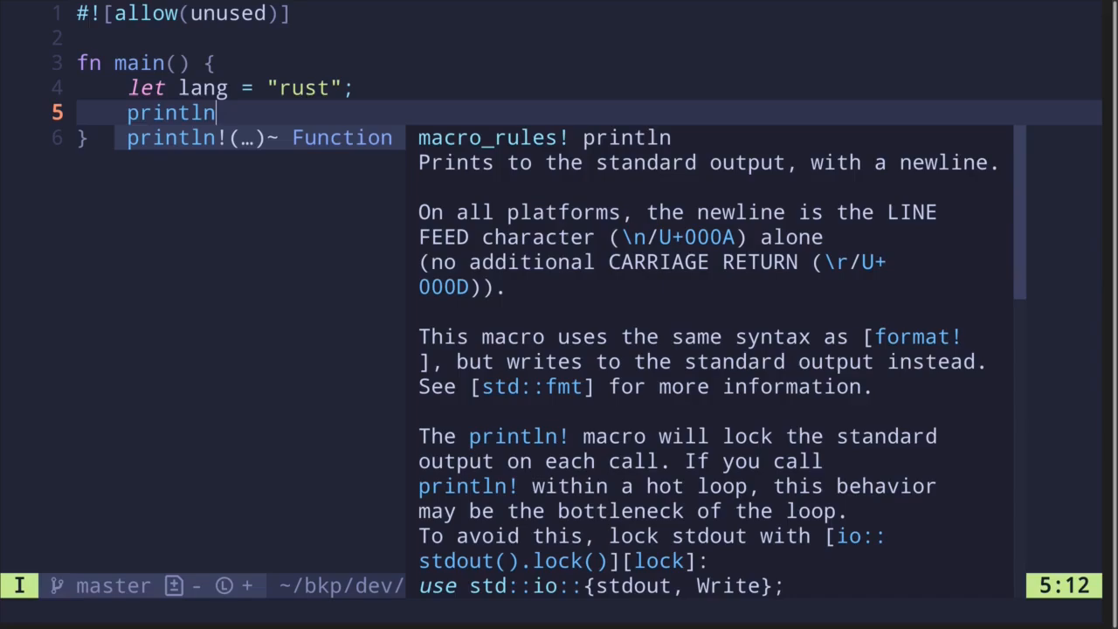
pyautogui.write('!')
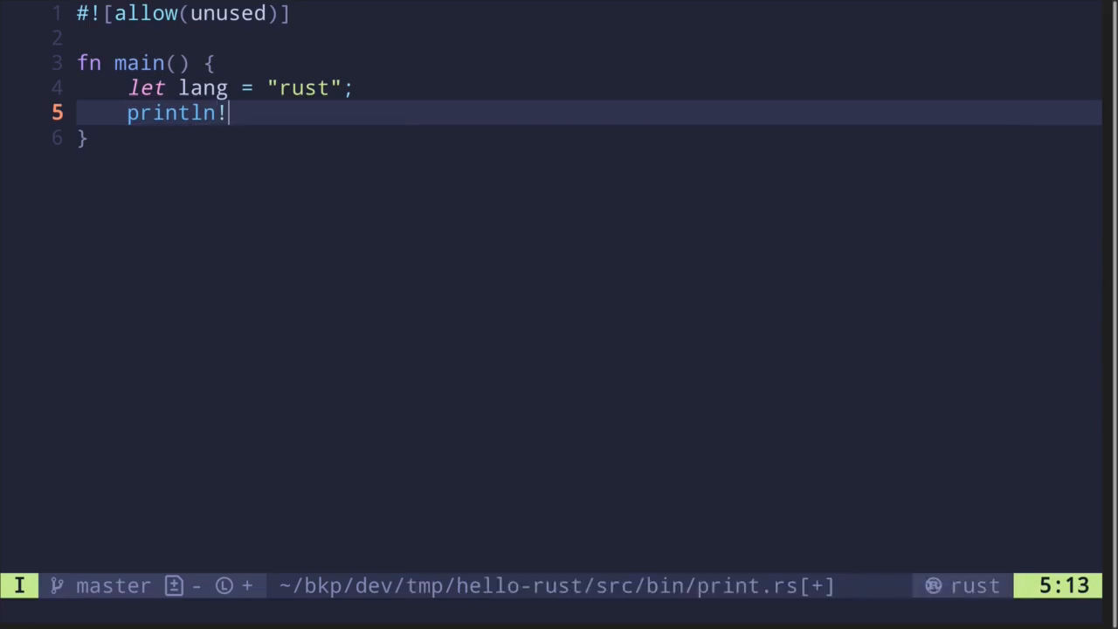
pyautogui.write('()')
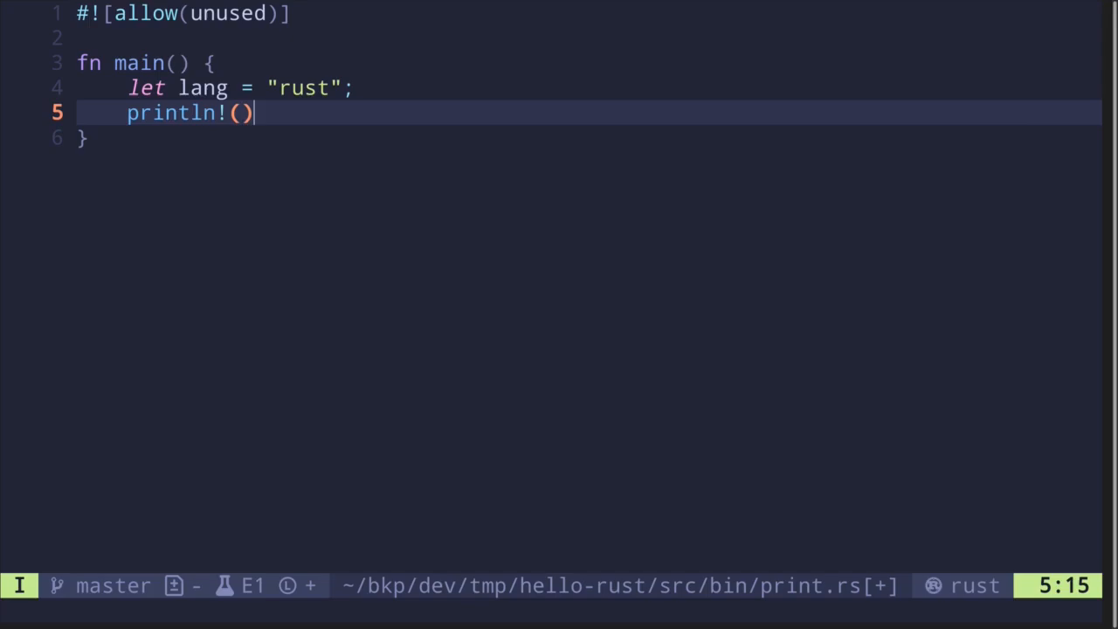
pyautogui.write('""')
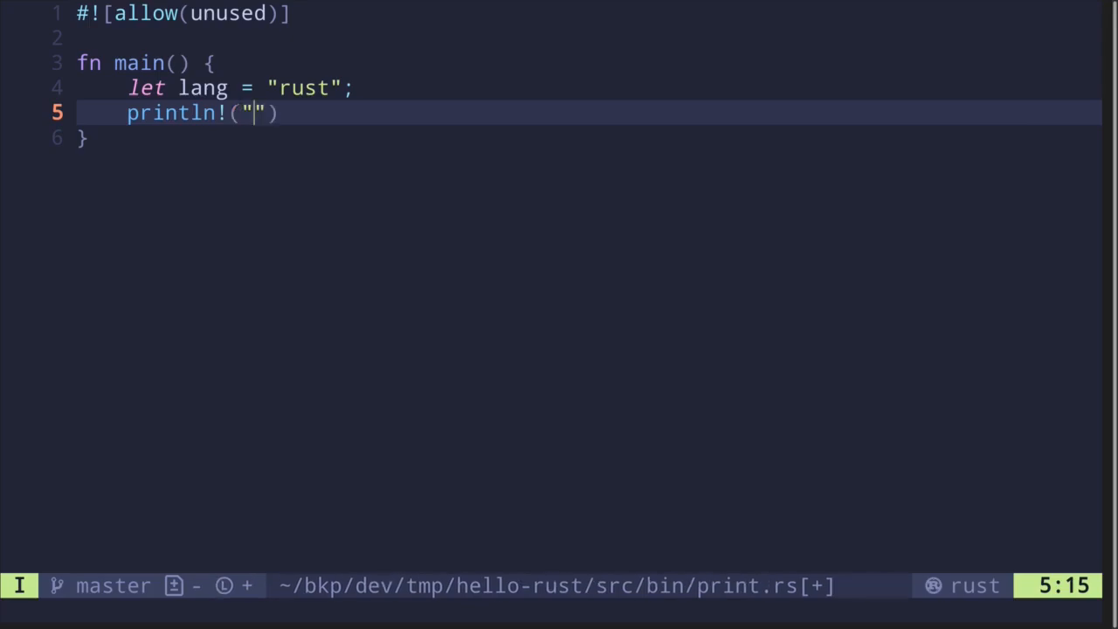
pyautogui.write('hello')
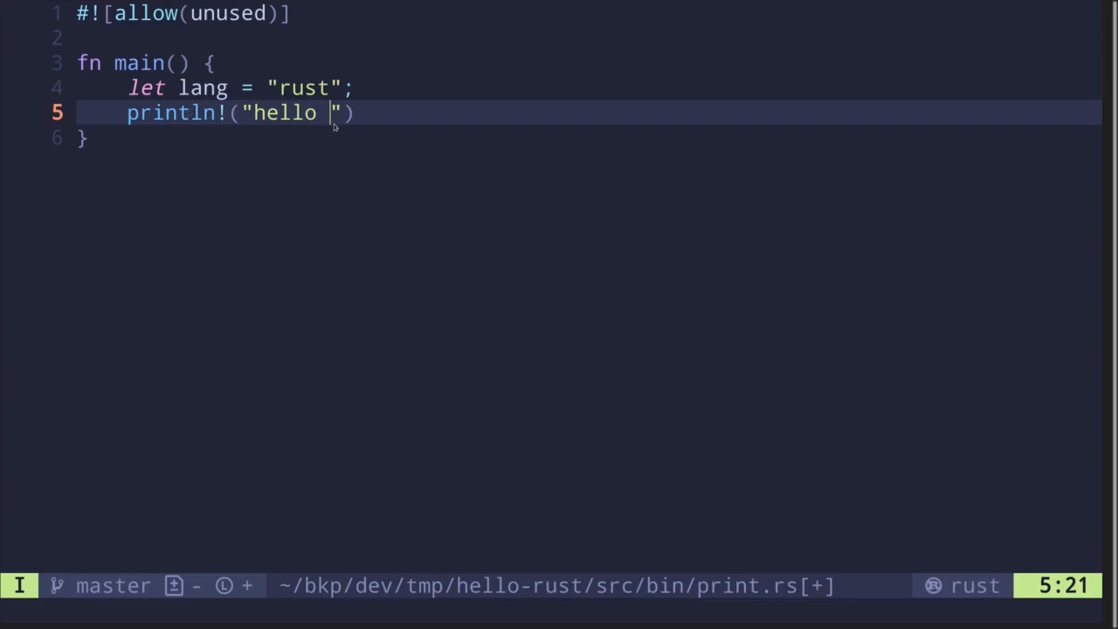
pyautogui.write('{}')
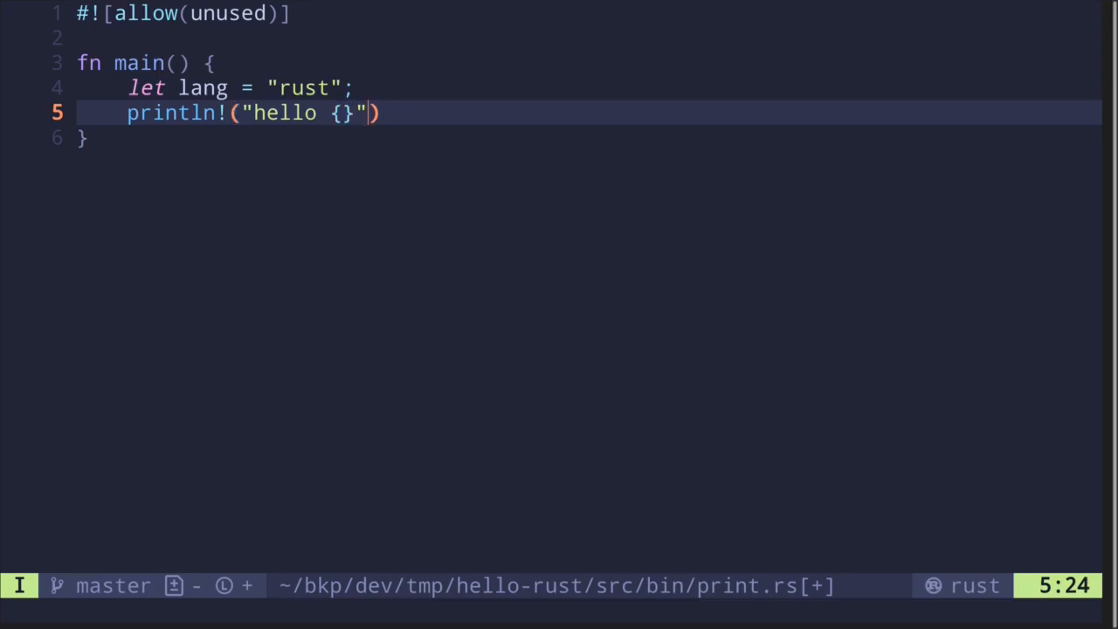
pyautogui.write(', lang')
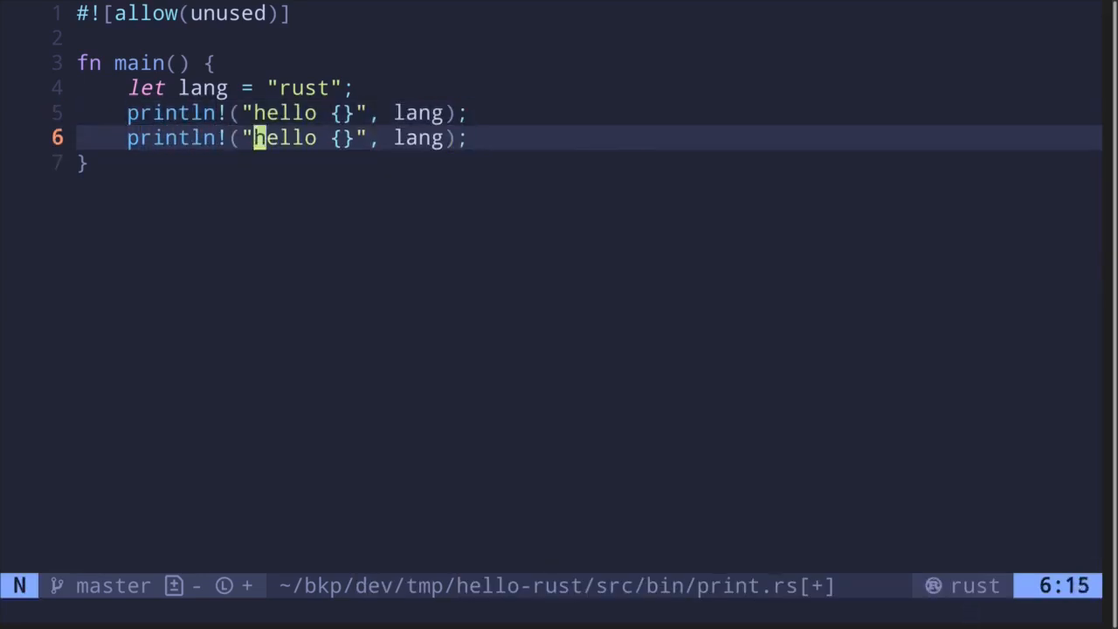
pyautogui.write('{}')
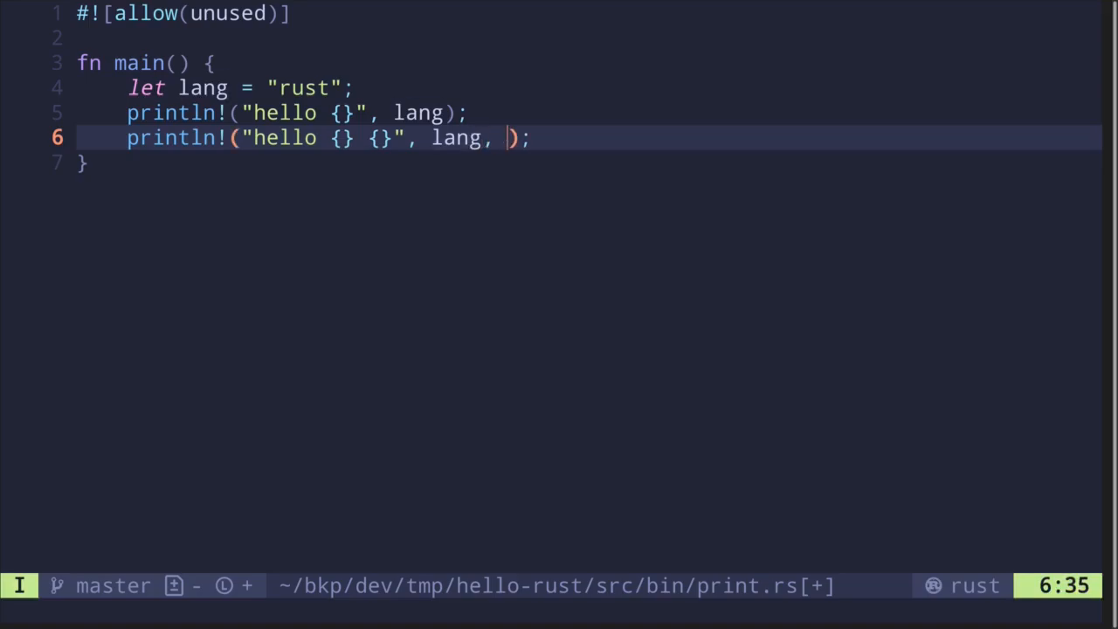
pyautogui.write('lang')
pyautogui.write('println!("hello {}");')
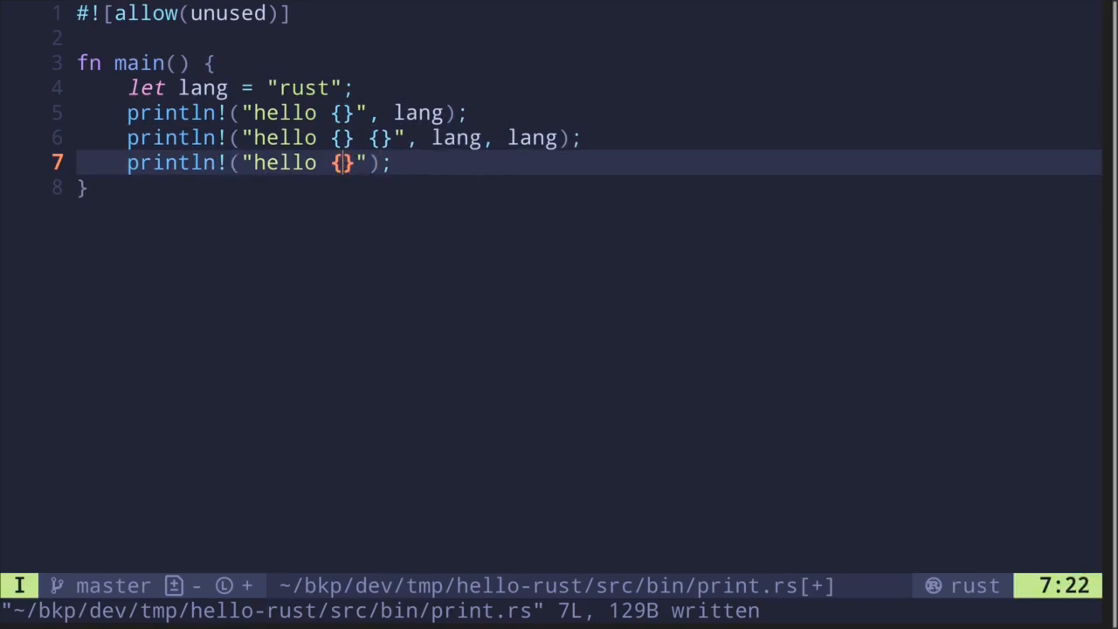
pyautogui.write('lang')
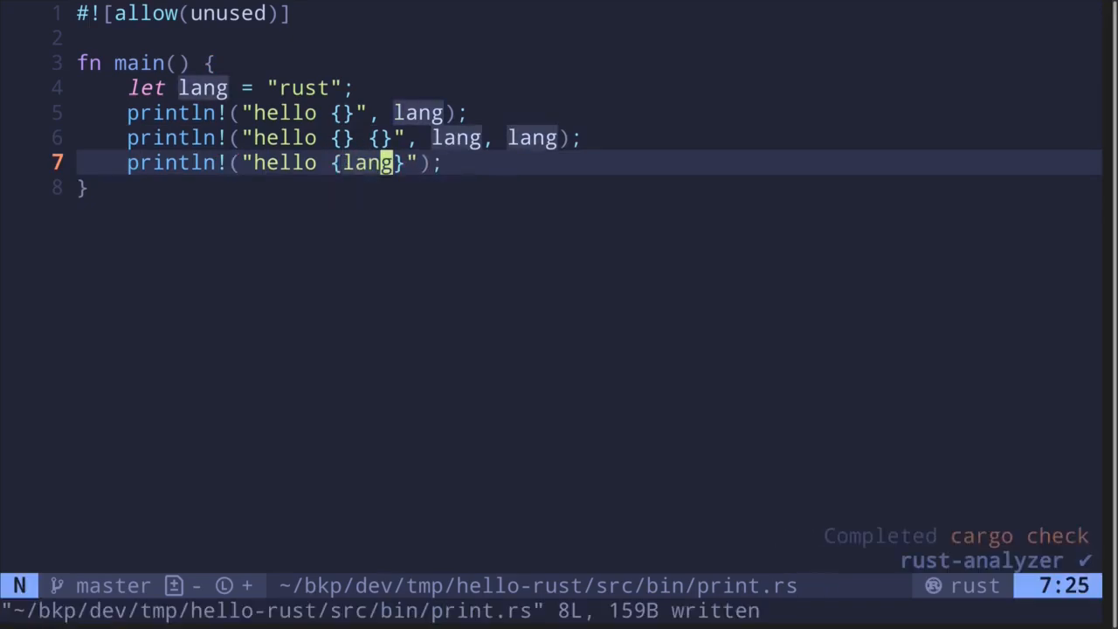
# - Suspend Neovim, clear the shell, and run cargo run --bin print
pyautogui.press('ctrl+z')
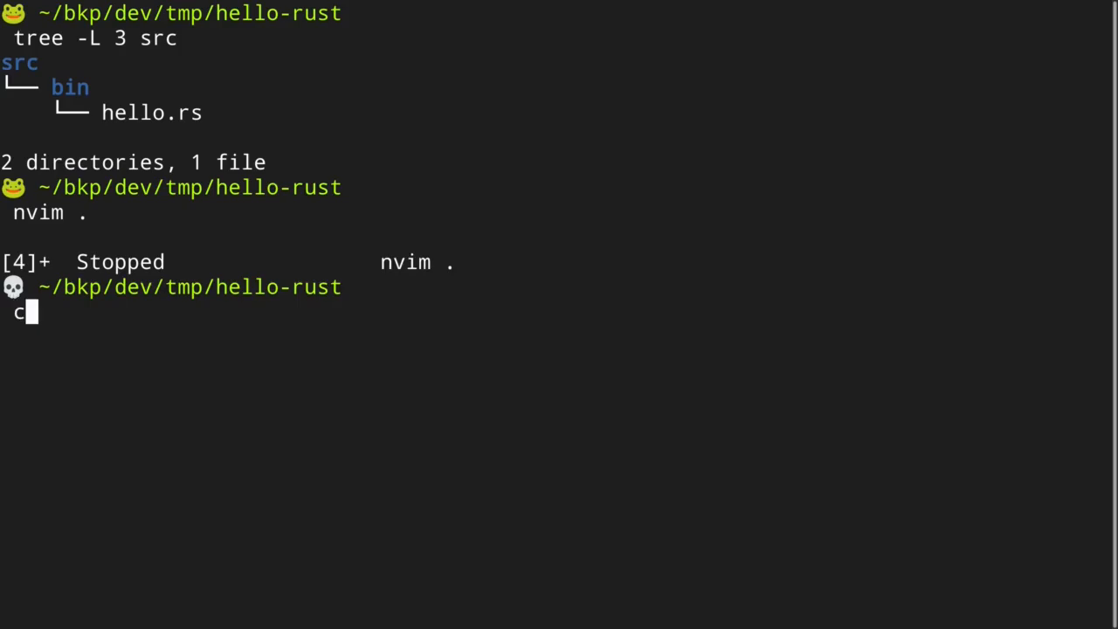
pyautogui.press('ctrl+l')
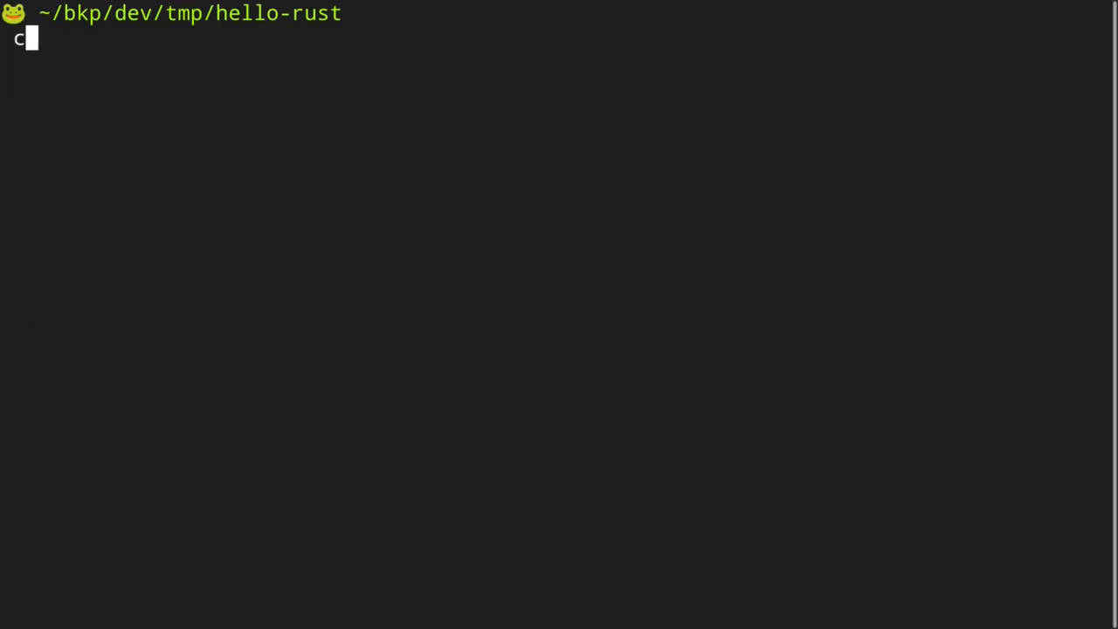
pyautogui.write('argo run --bin')
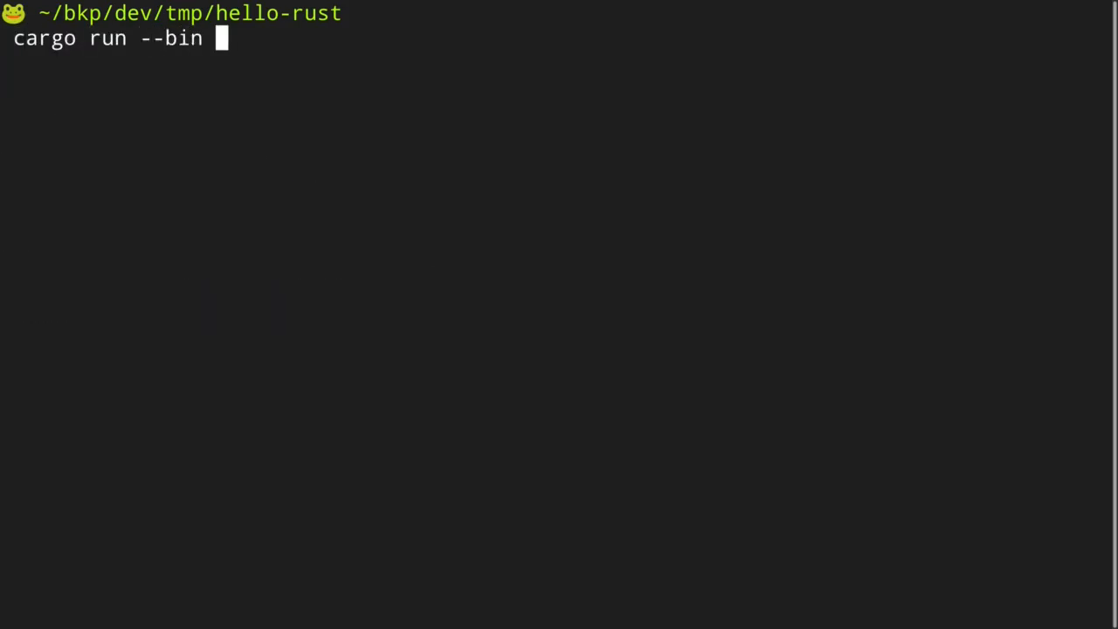
pyautogui.write('print')
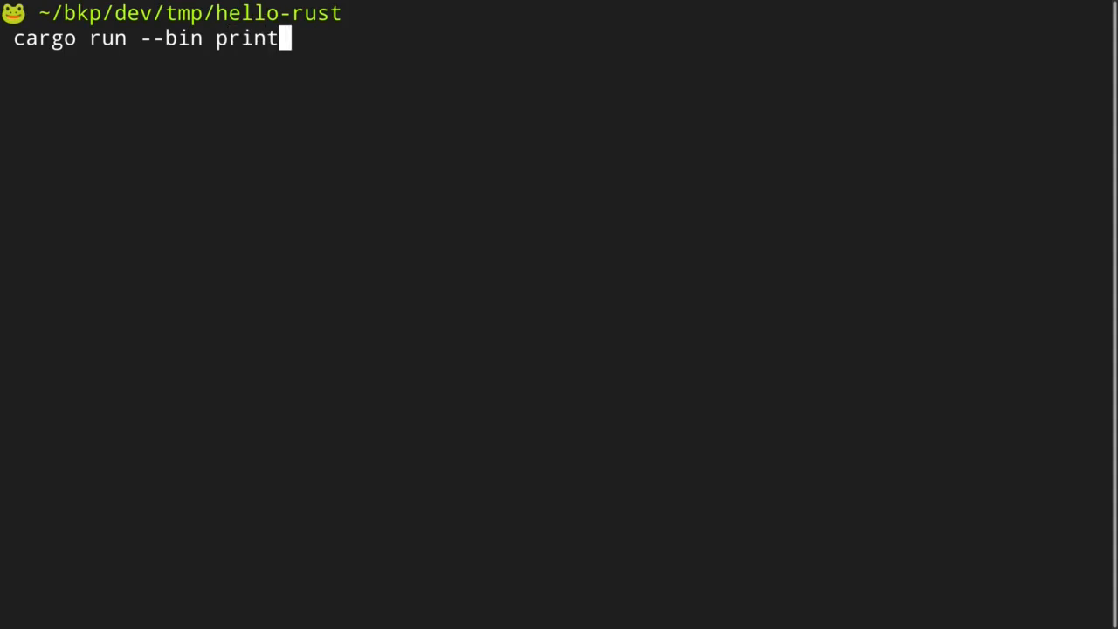
pyautogui.press('Return')
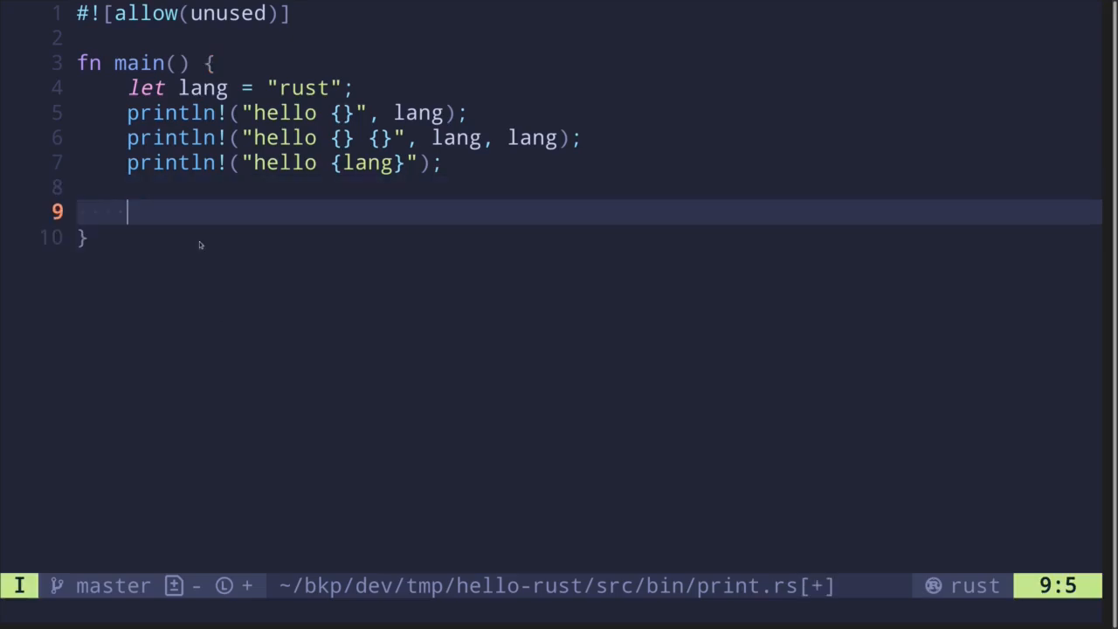
pyautogui.moveTo(201, 210)
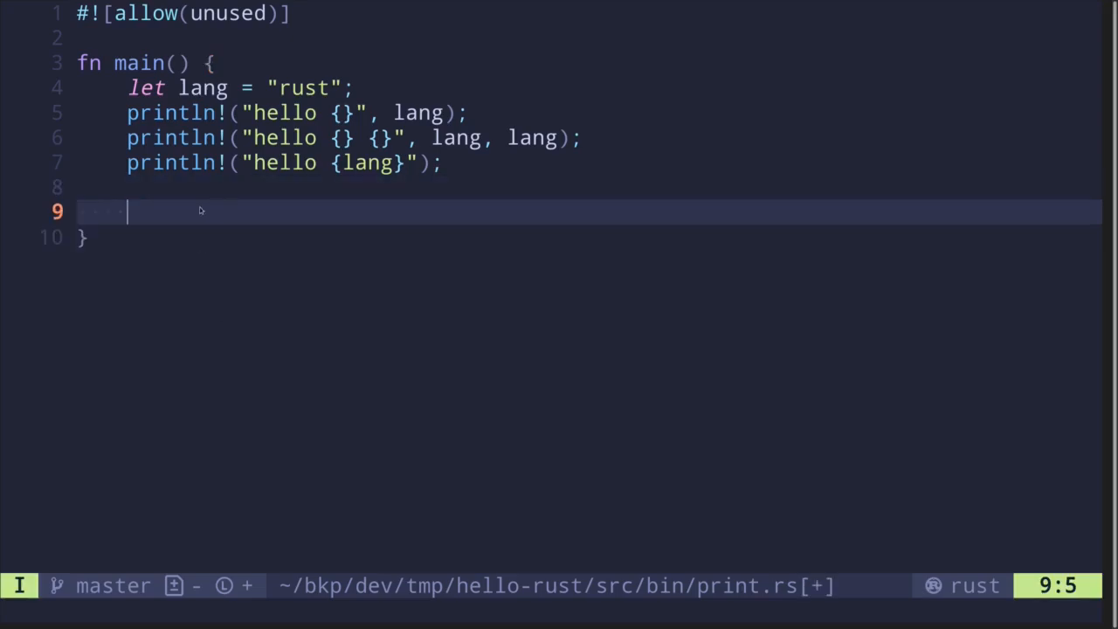
# - Add let x = 2 and println!("{0} x {0} = {1}", x, x * x) in main
pyautogui.press('Escape')
pyautogui.write('let x = 2;')
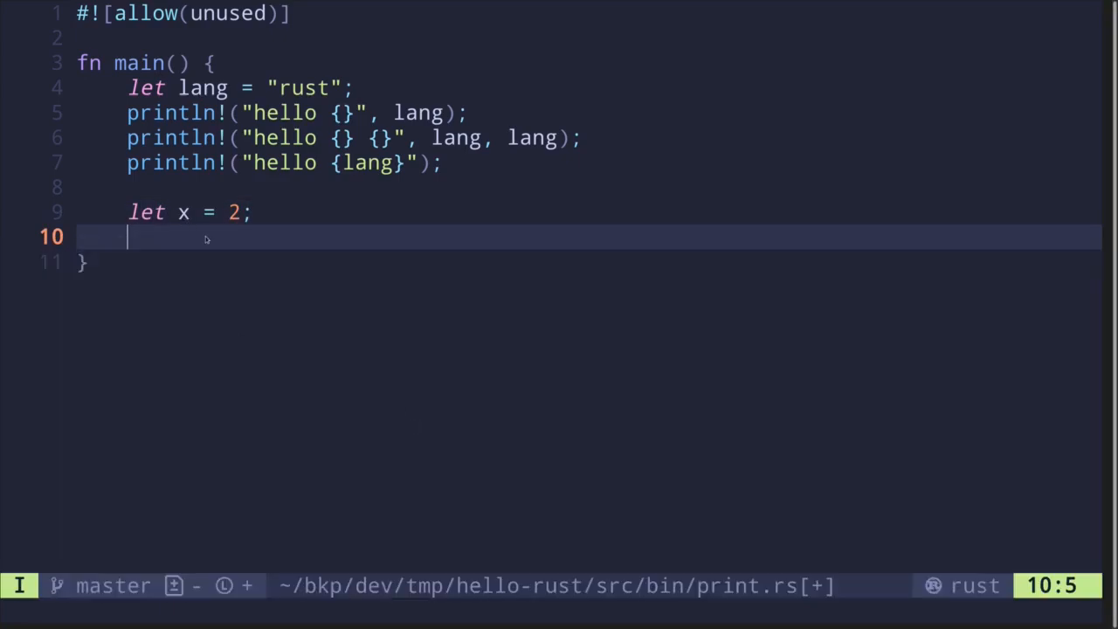
pyautogui.write('println!("{} x')
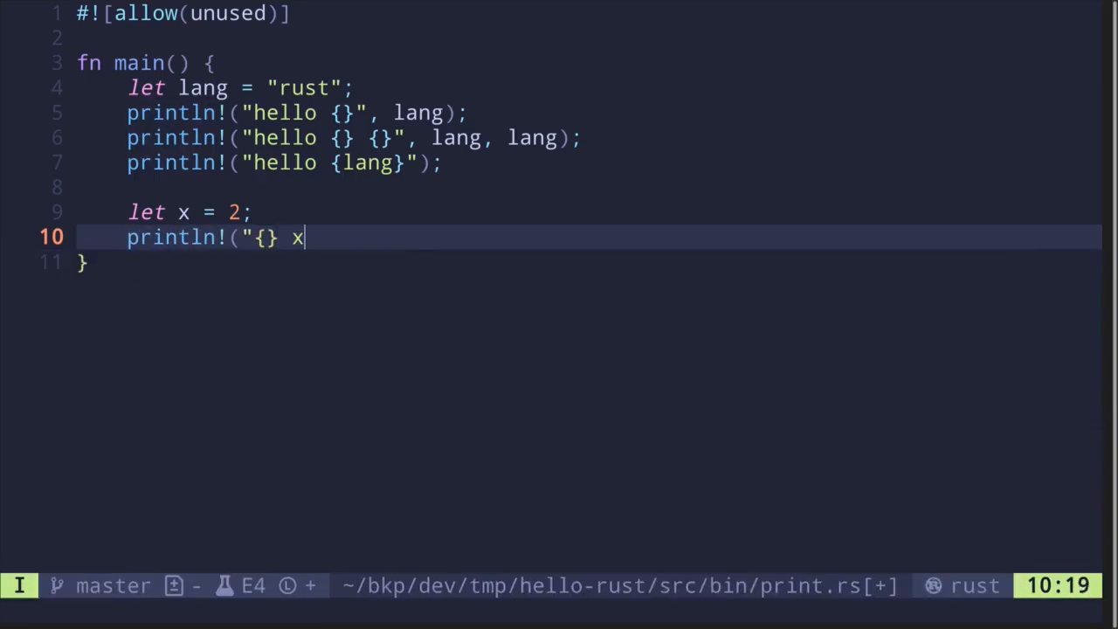
pyautogui.write('{} =')
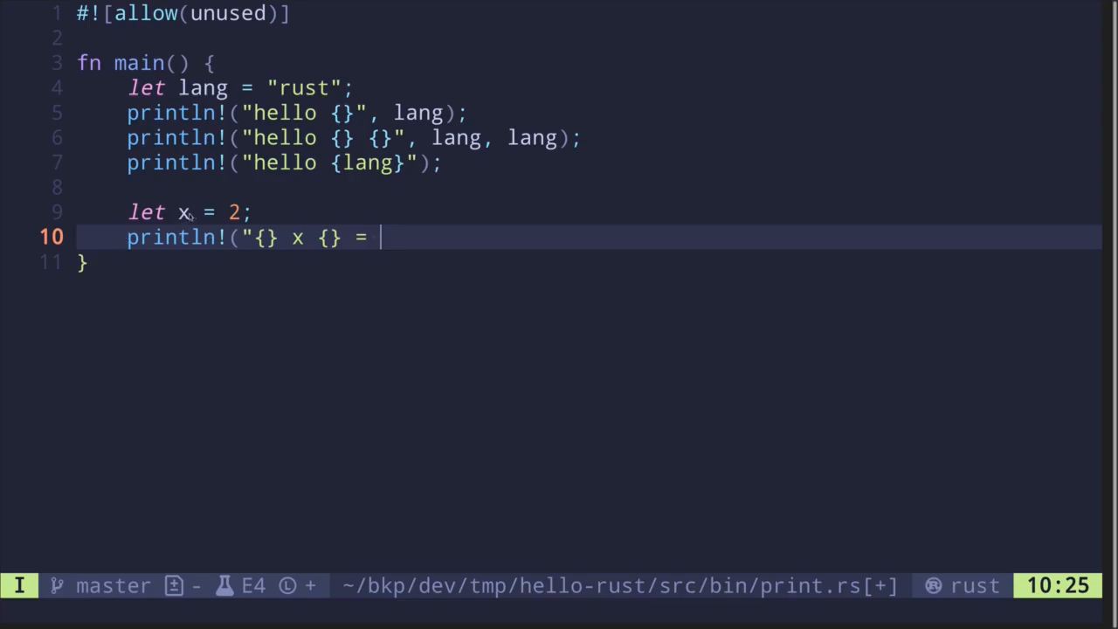
pyautogui.write('{}", )')
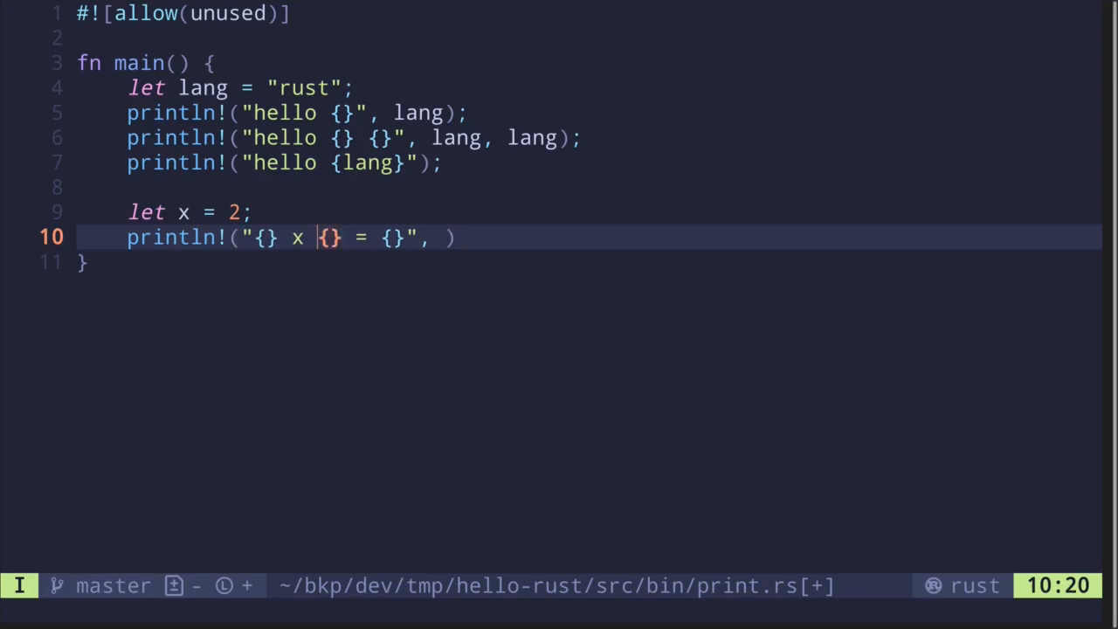
pyautogui.write('0')
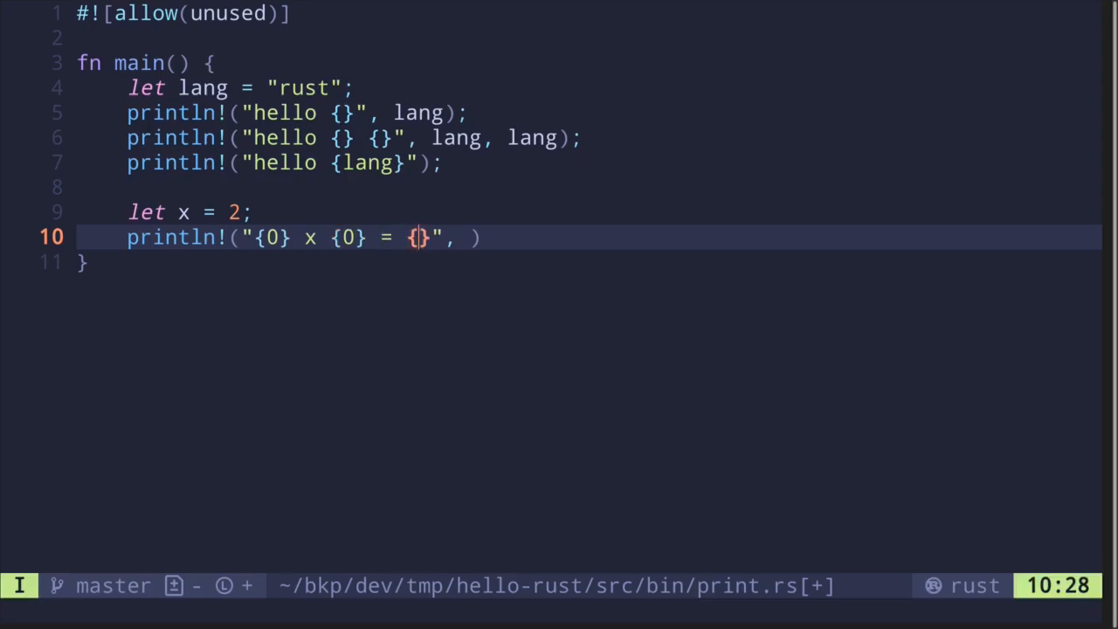
pyautogui.write('1')
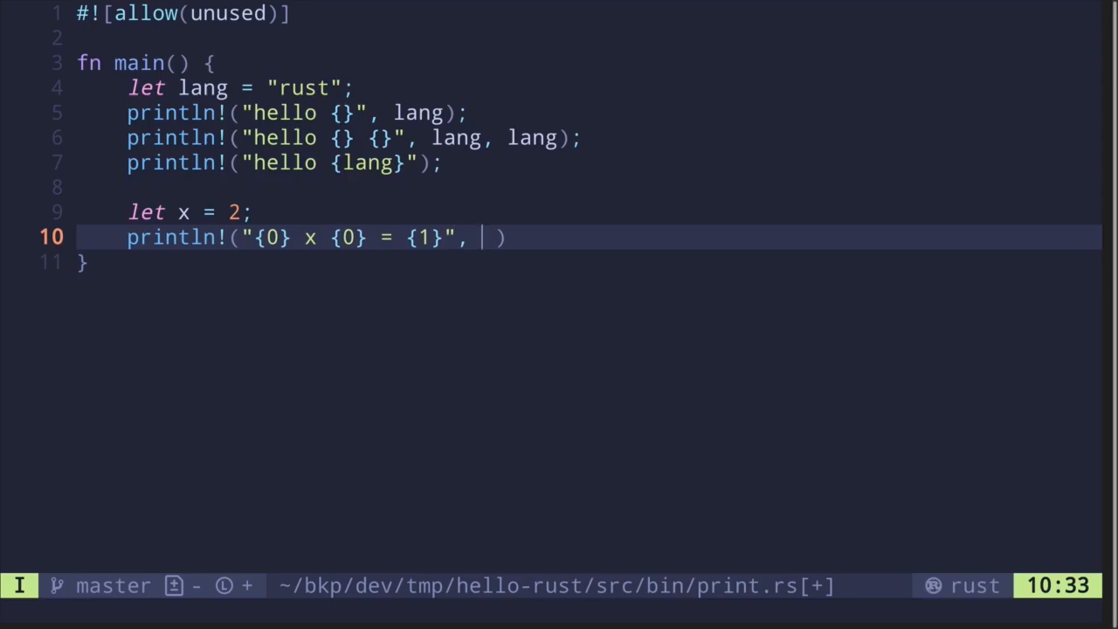
pyautogui.write('x')
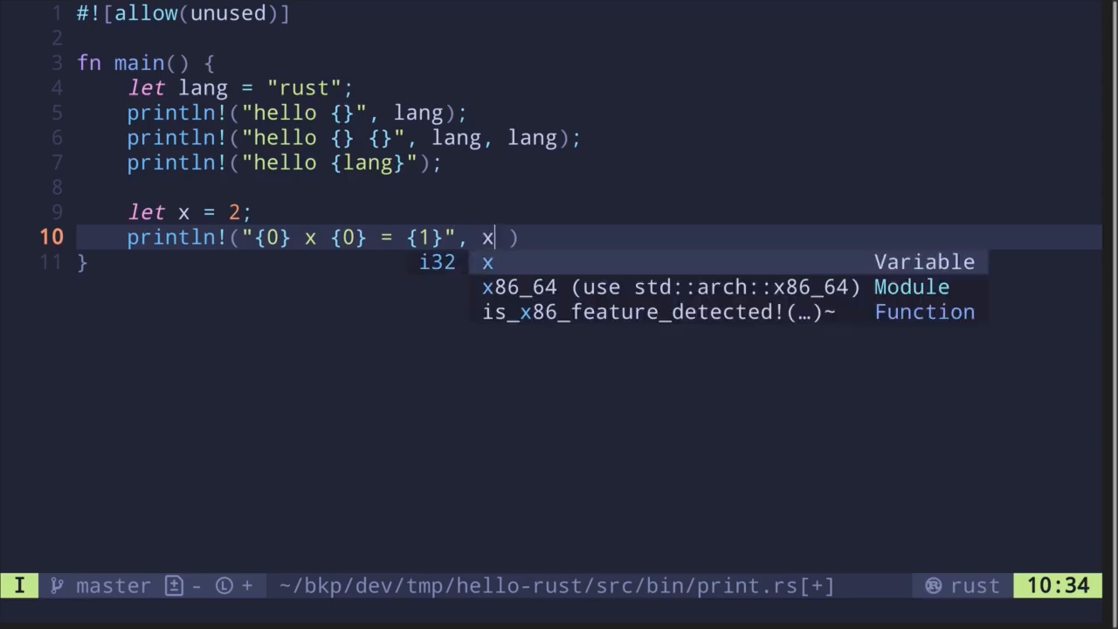
pyautogui.write(', x * x')
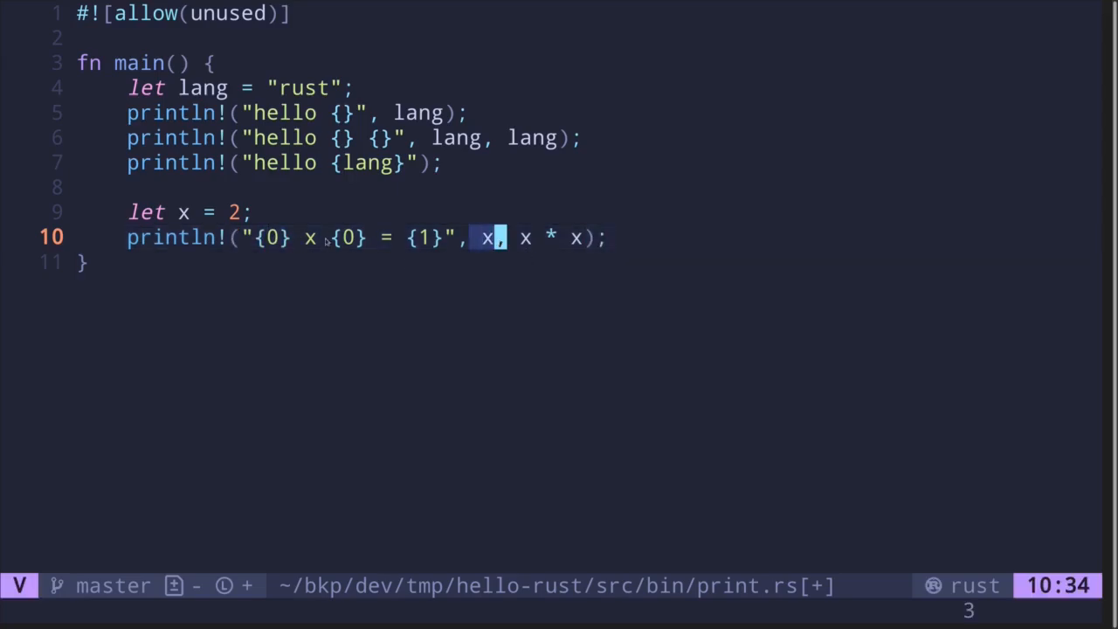
pyautogui.press('i')
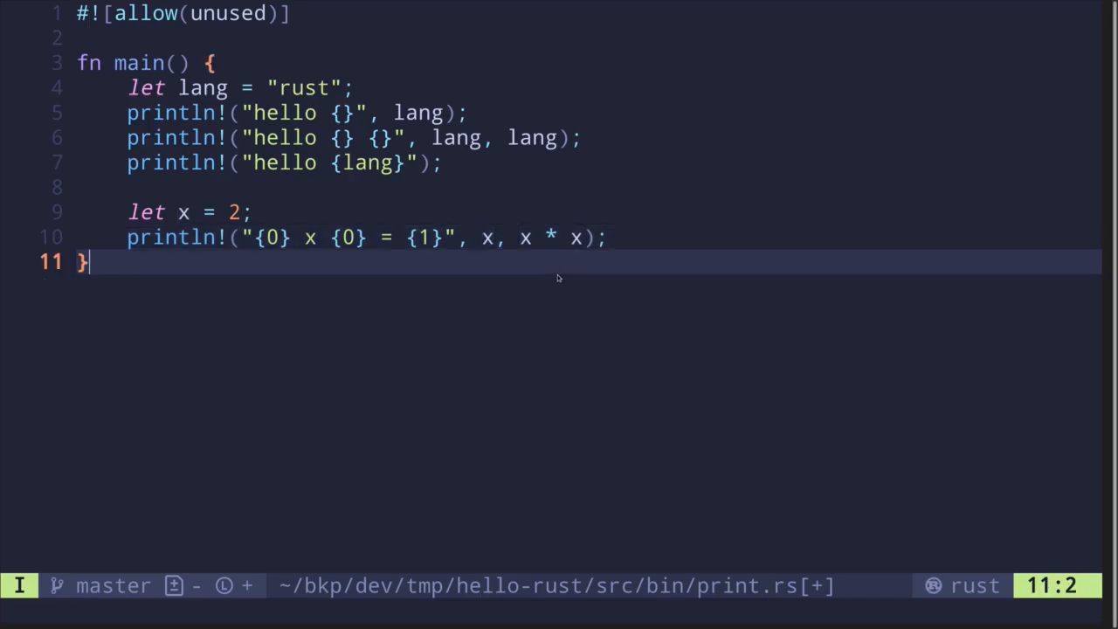
# - Suspend Neovim and rerun cargo run --bin print in the shell
pyautogui.press('ctrl+z')
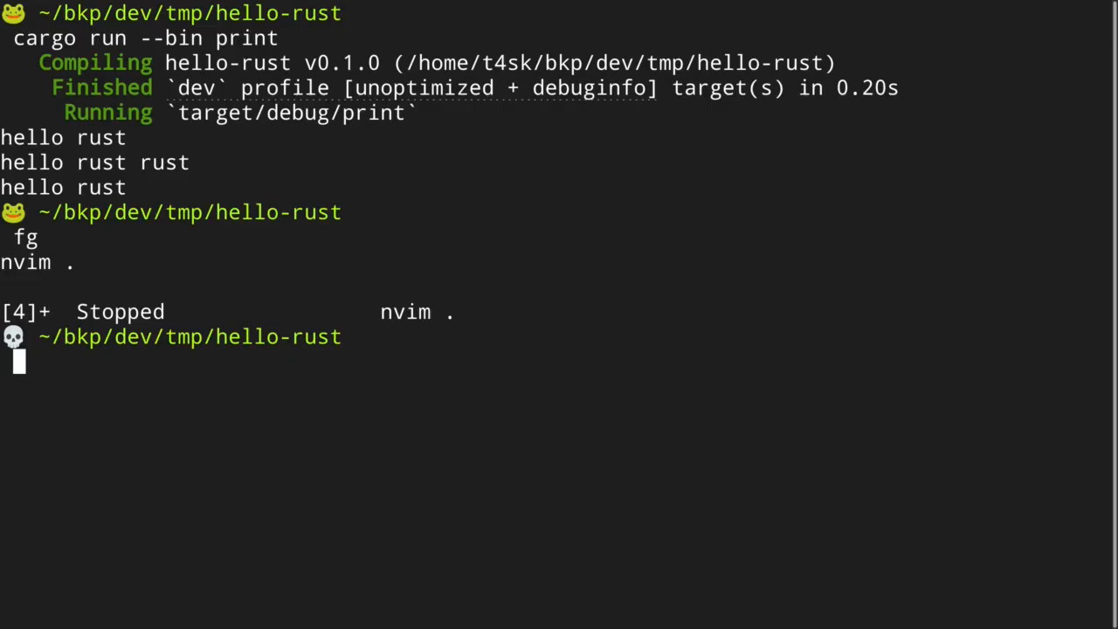
pyautogui.write('cargo run --bin print')
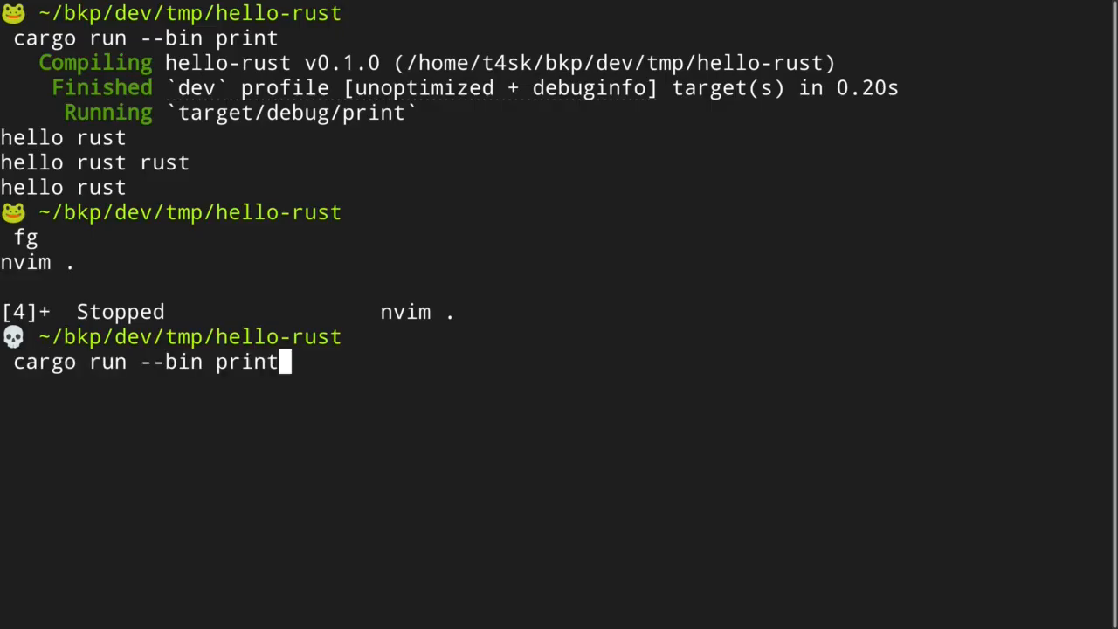
pyautogui.press('Return')
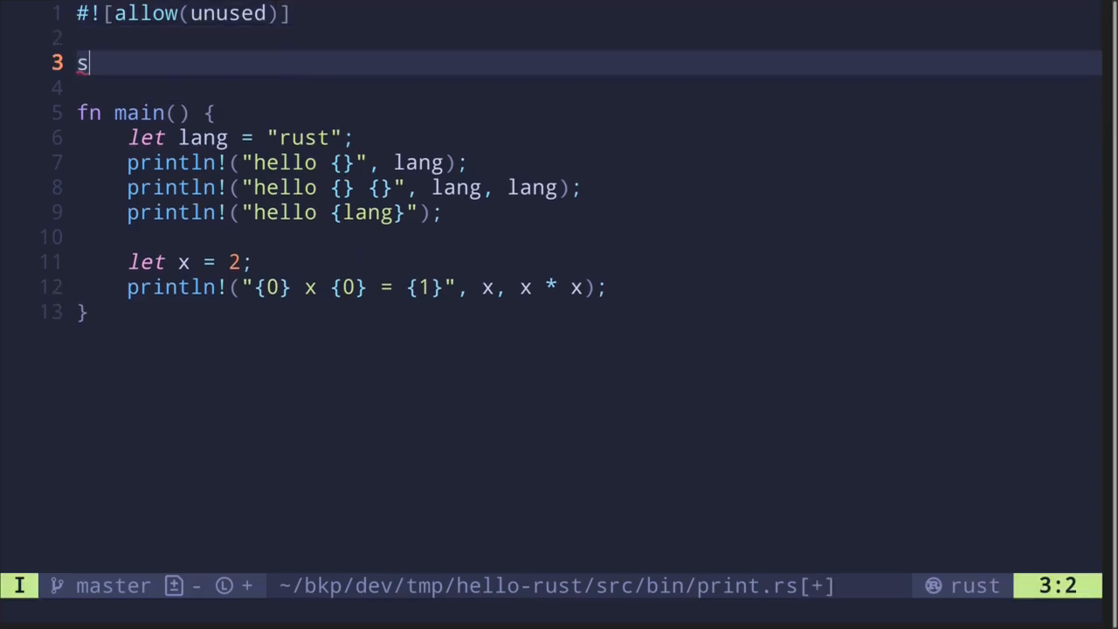
# - Define struct Lang with String fields language and version above main
pyautogui.press('BackSpace')
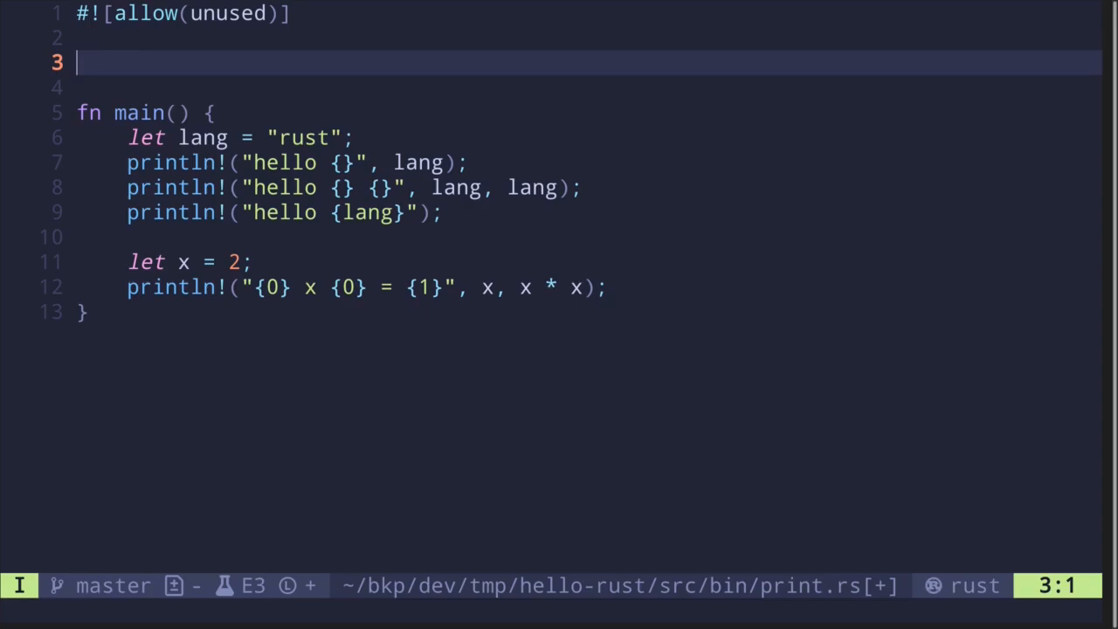
pyautogui.write('struct Lang {')
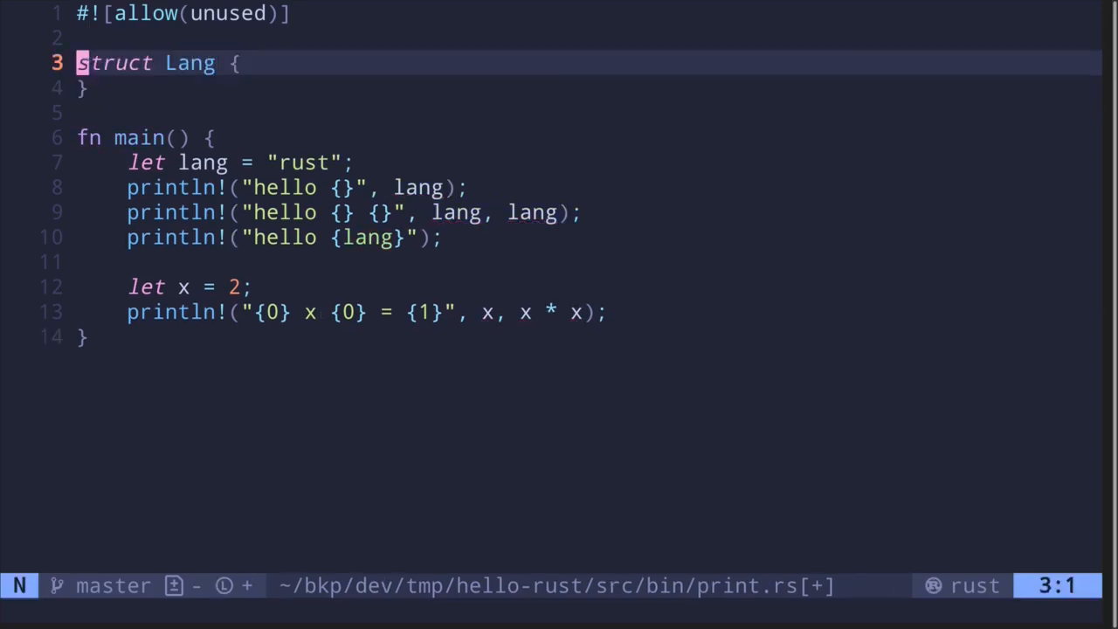
pyautogui.write('language')
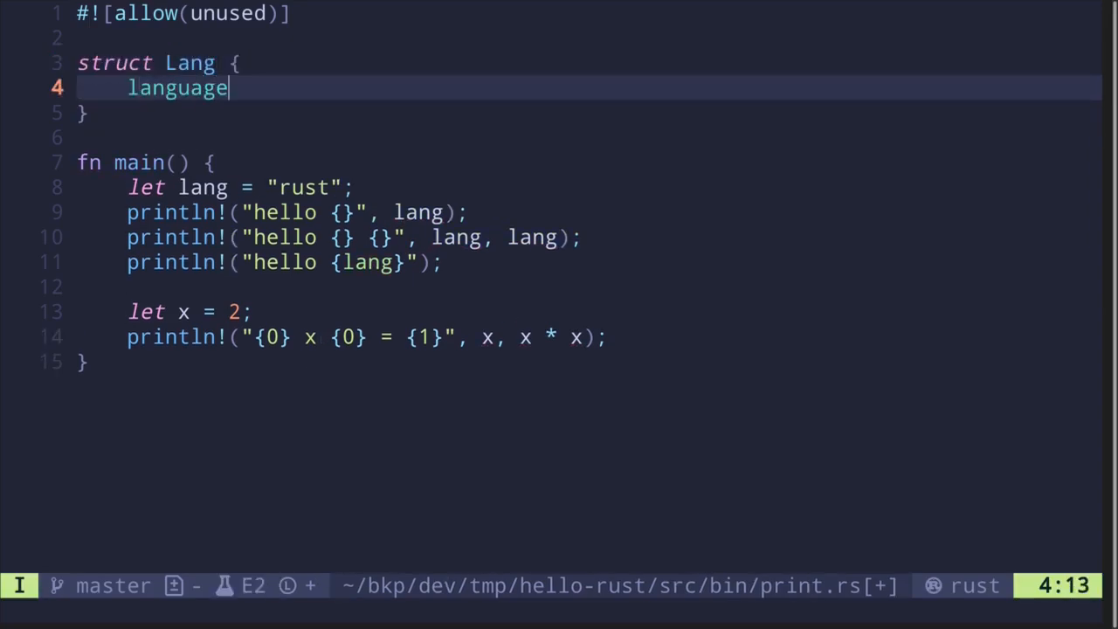
pyautogui.write(': String,')
pyautogui.write('version: String')
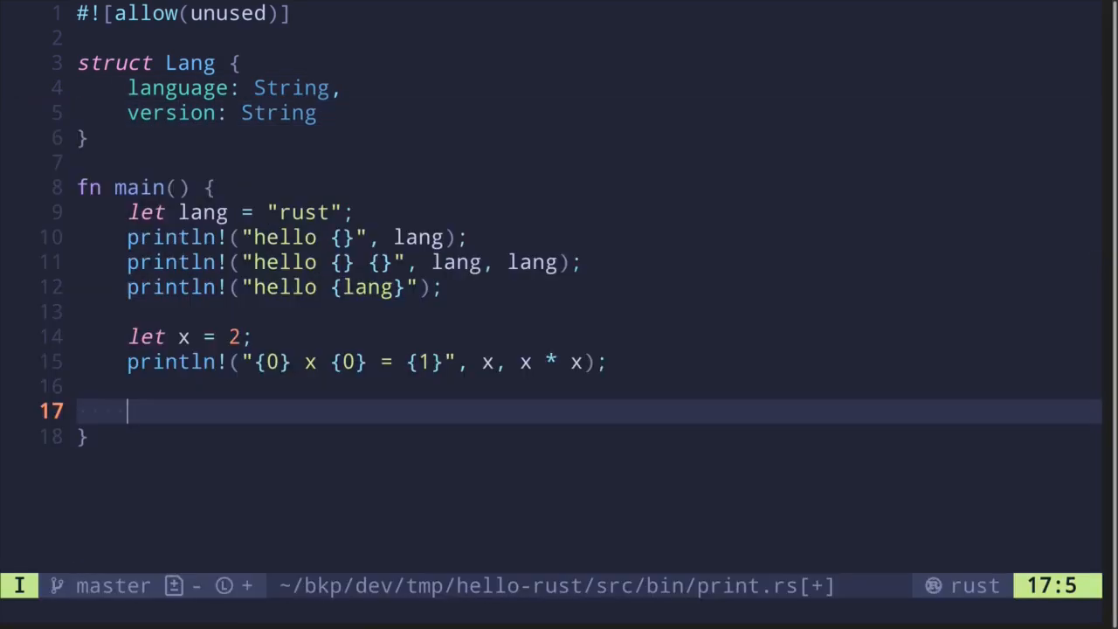
# - Instantiate Lang in main with language "rust" and version "1.83", and save
pyautogui.write('let lang =')
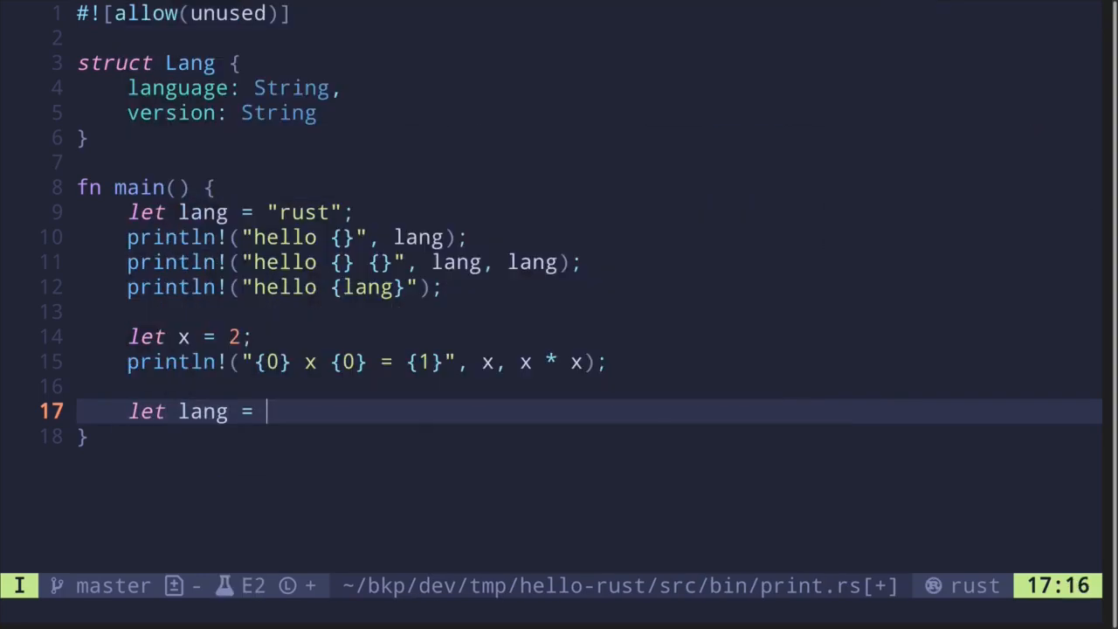
pyautogui.write('Lang {')
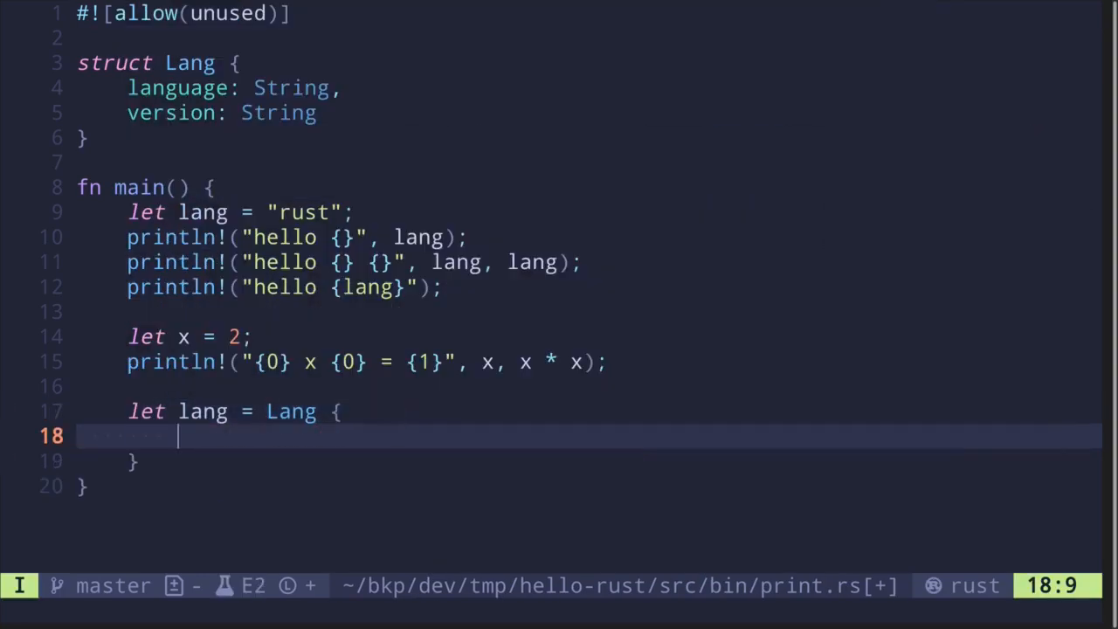
pyautogui.write('language: "rust".to_string(),')
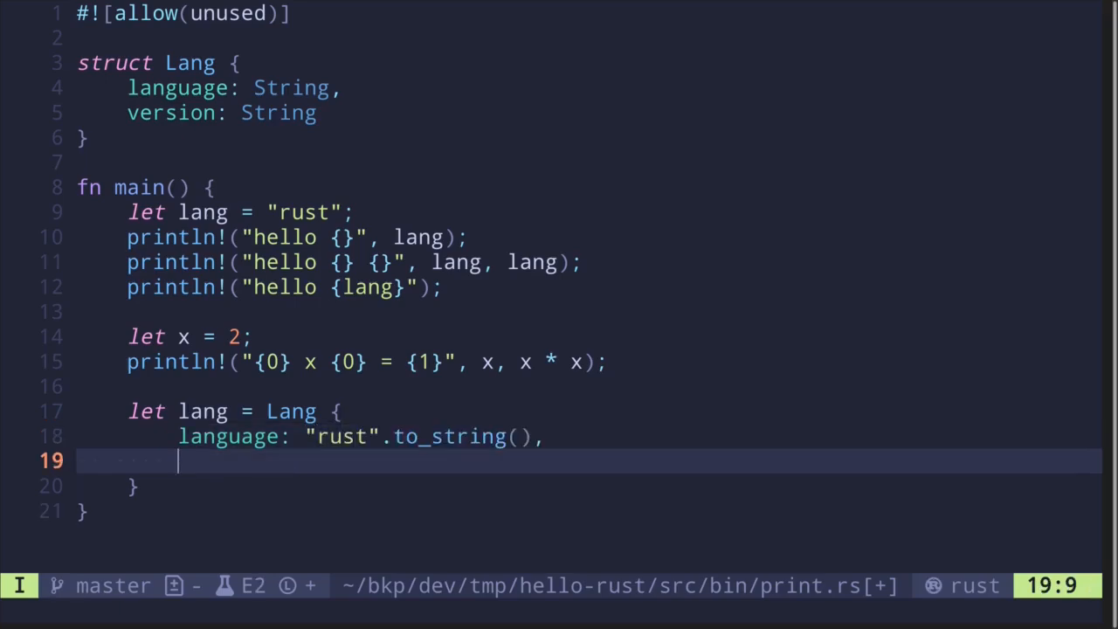
pyautogui.write('version: "1.83".to_string(),')
pyautogui.click(589, 487)
pyautogui.write(';')
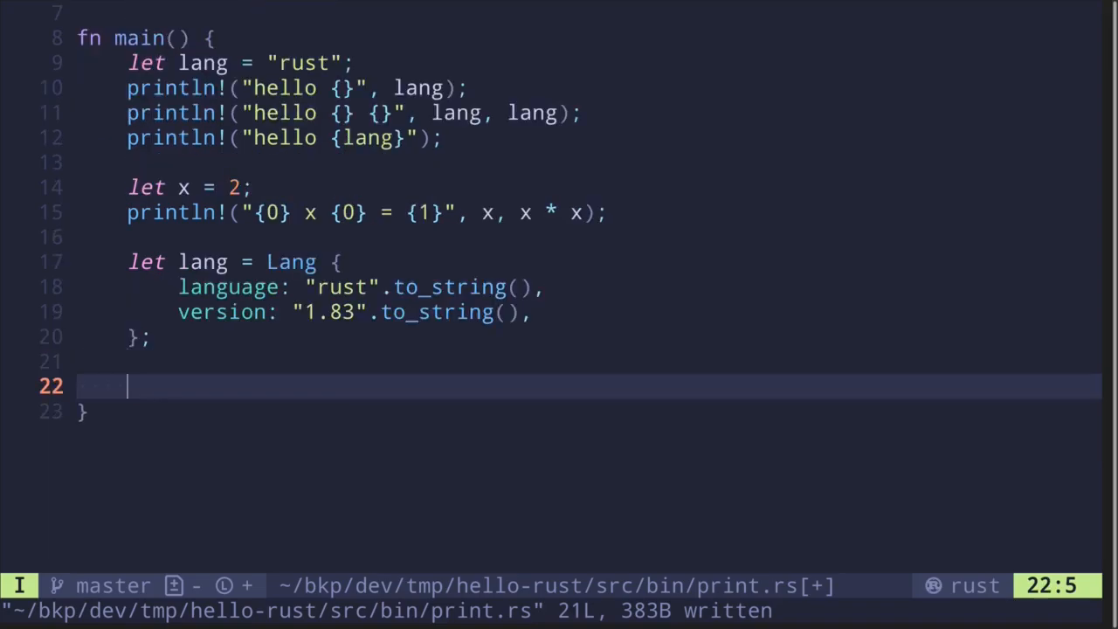
pyautogui.write('println!("')
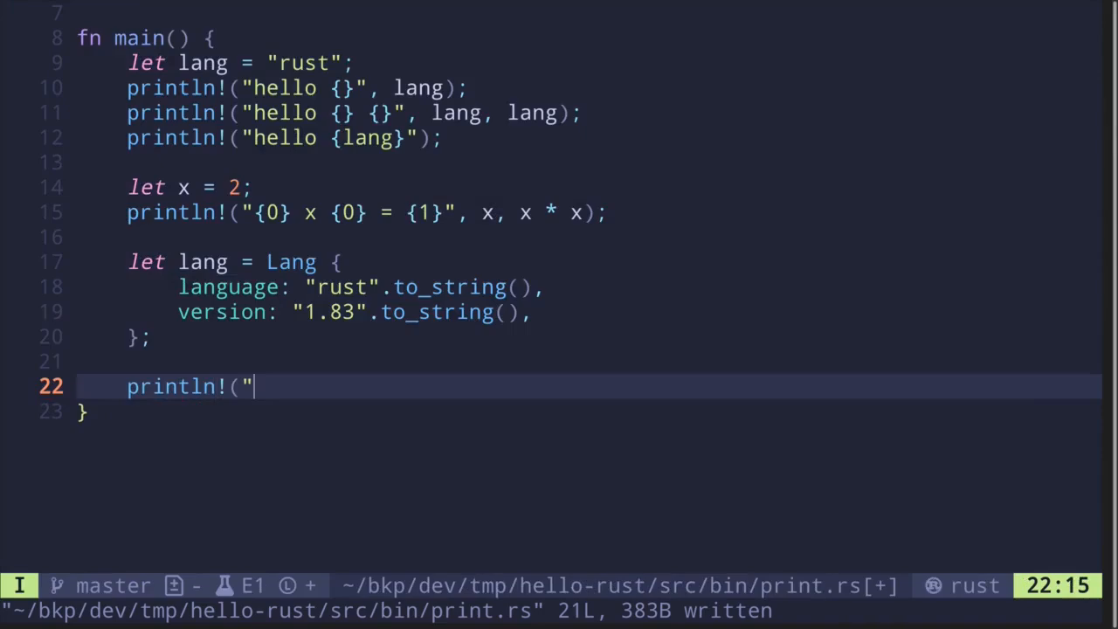
# - Add println!("{:?}", lang); to print the Lang instance in debug format
pyautogui.write('{')
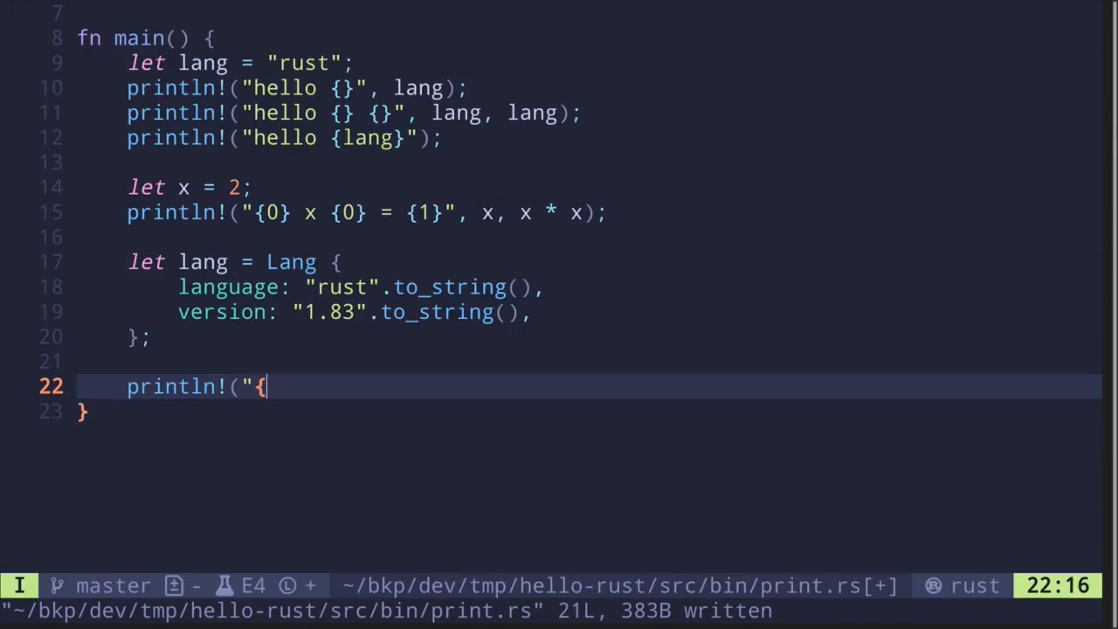
pyautogui.write(':?')
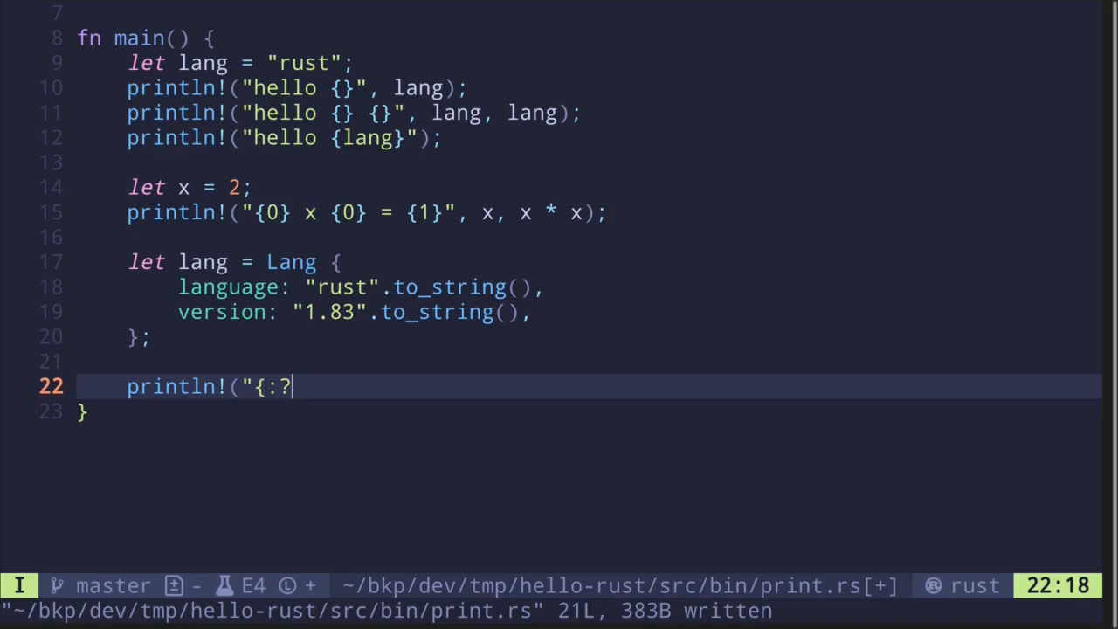
pyautogui.write('}",')
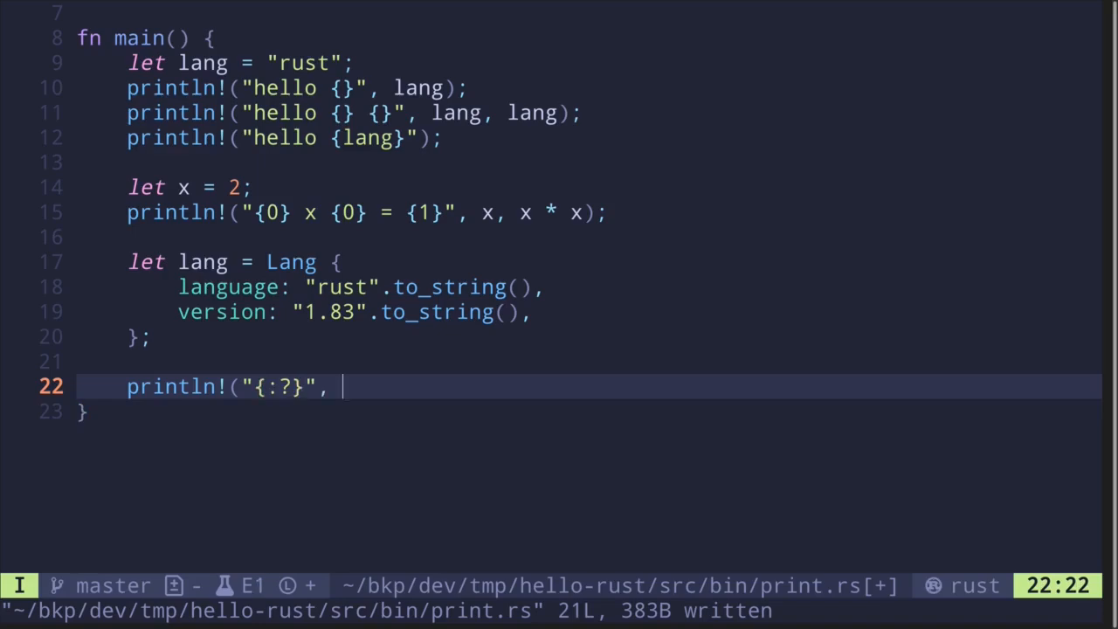
pyautogui.write('l')
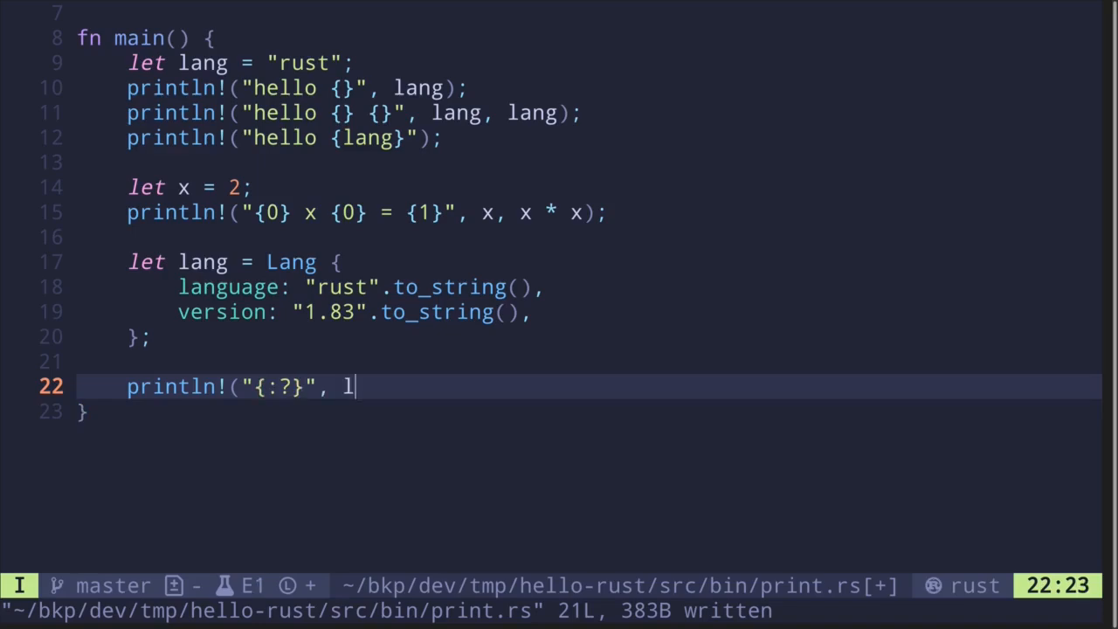
pyautogui.write('and)')
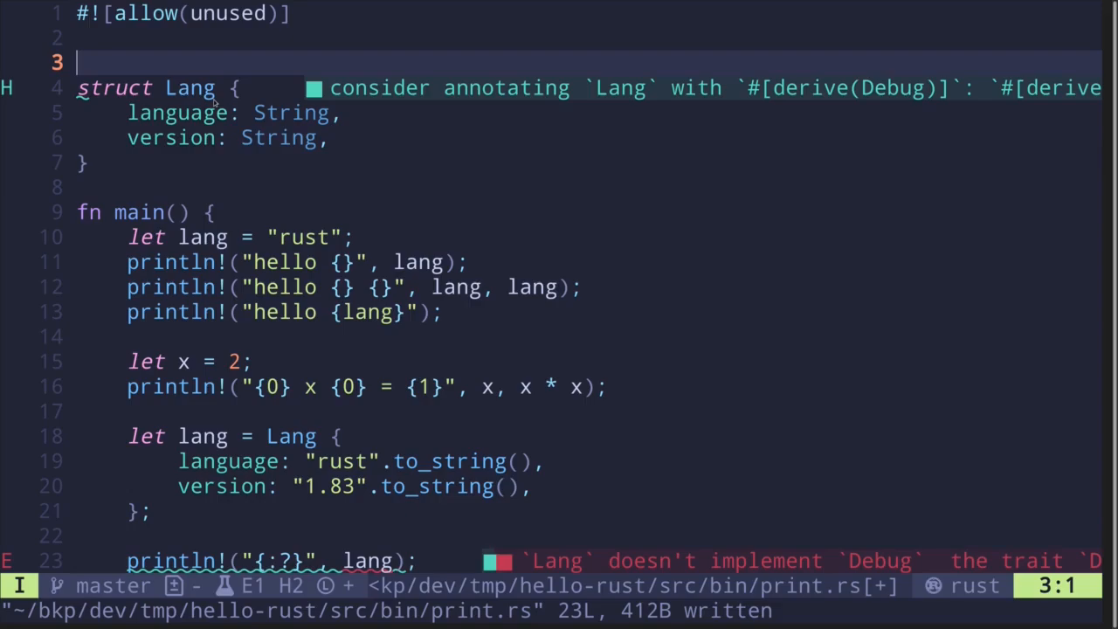
# - Add #[derive(Debug)] above struct Lang, save, and duplicate the {:?} print line
pyautogui.write('#')
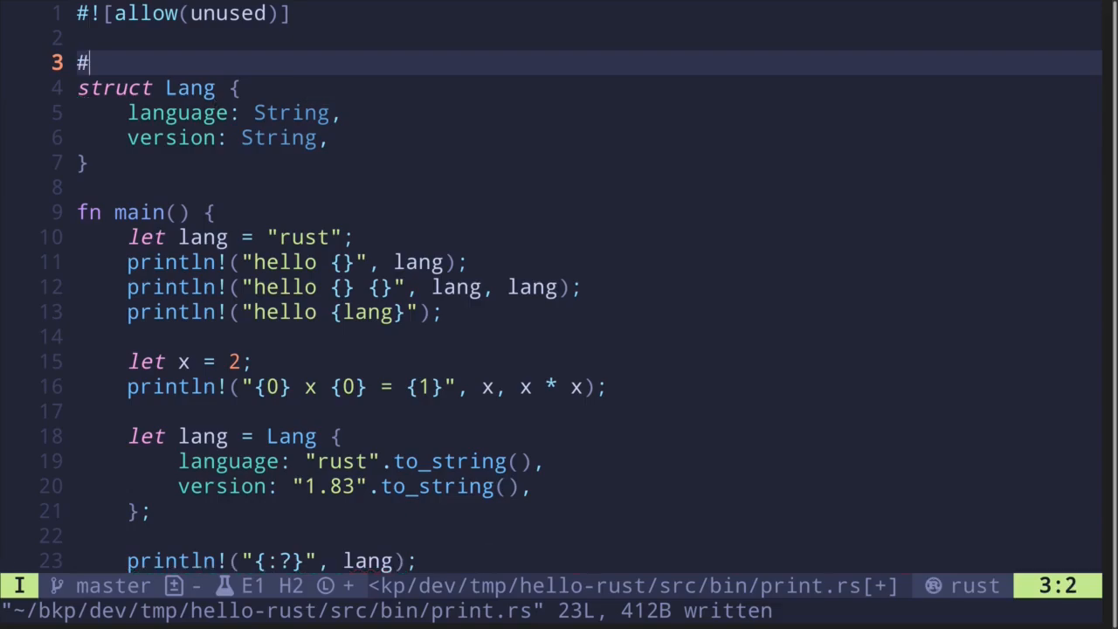
pyautogui.write('[derive(Debug')
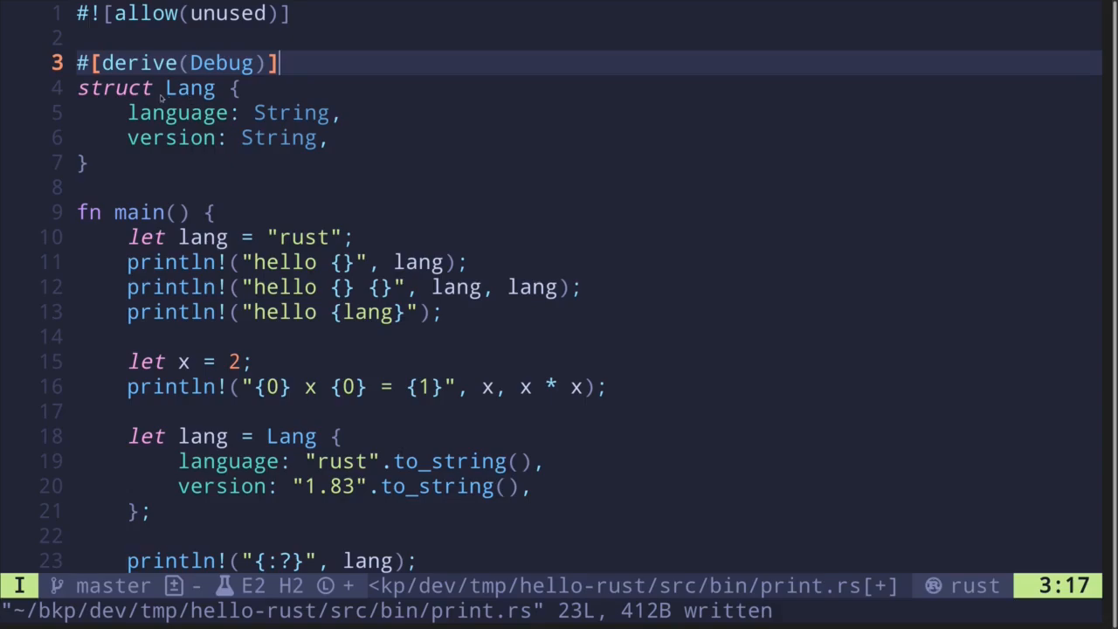
pyautogui.moveTo(231, 197)
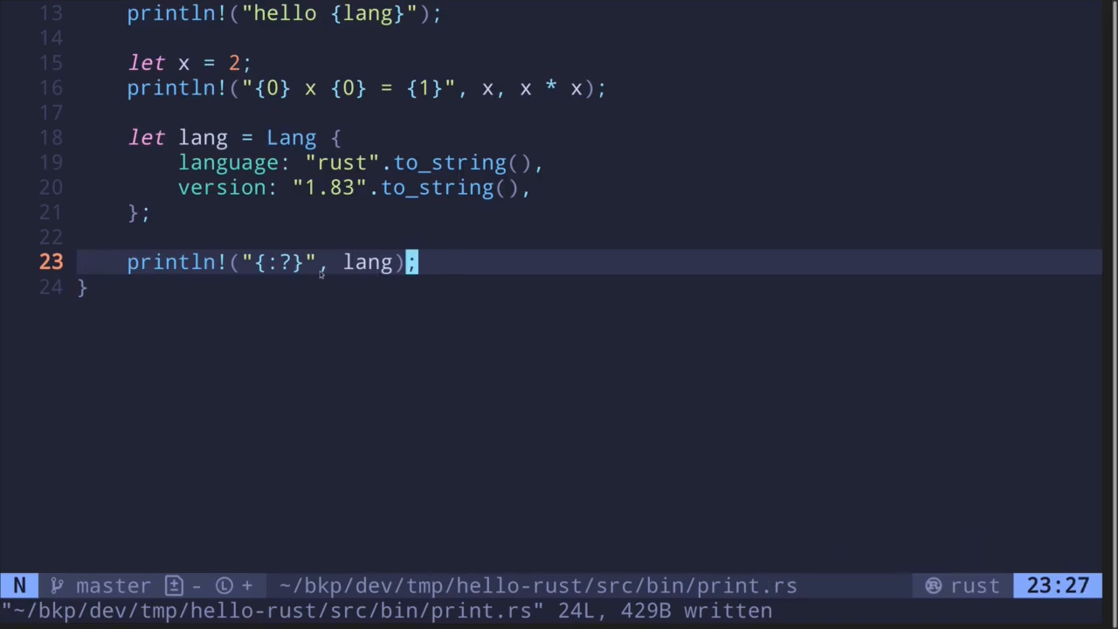
pyautogui.press('V')
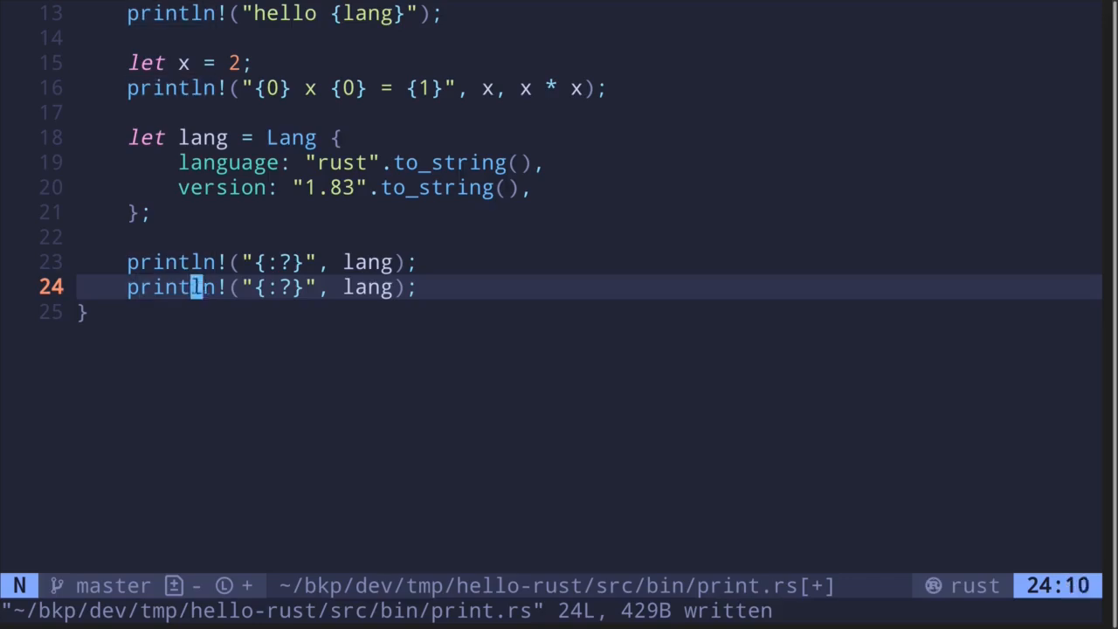
# - Change the duplicated print line to the {:#?} pretty debug format and save
pyautogui.press('i')
pyautogui.write('#')
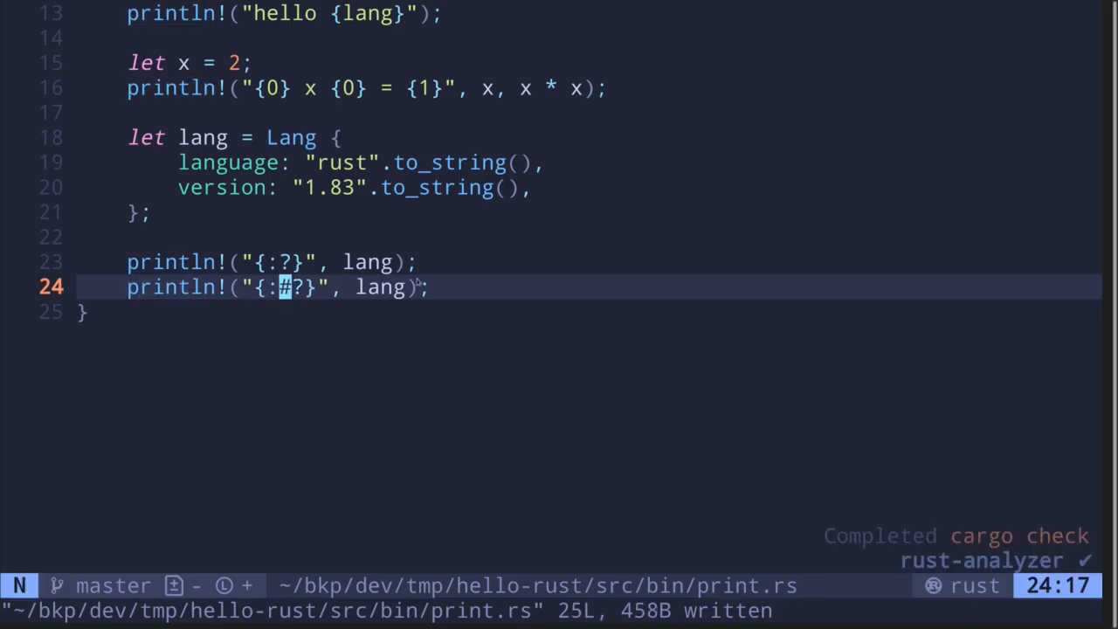
pyautogui.press('V')
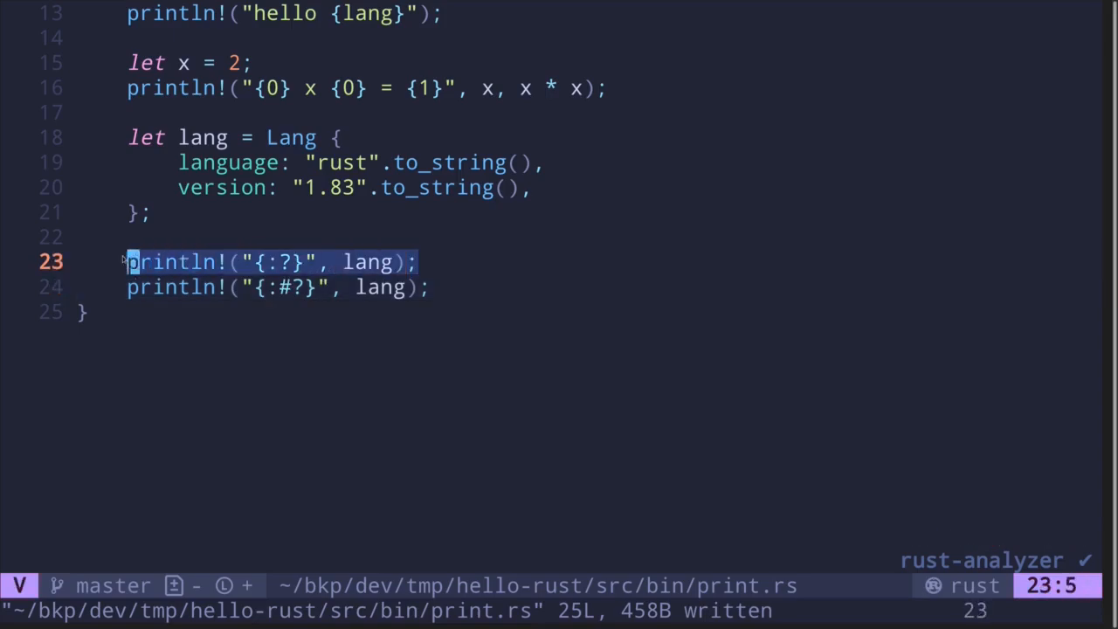
pyautogui.press('j')
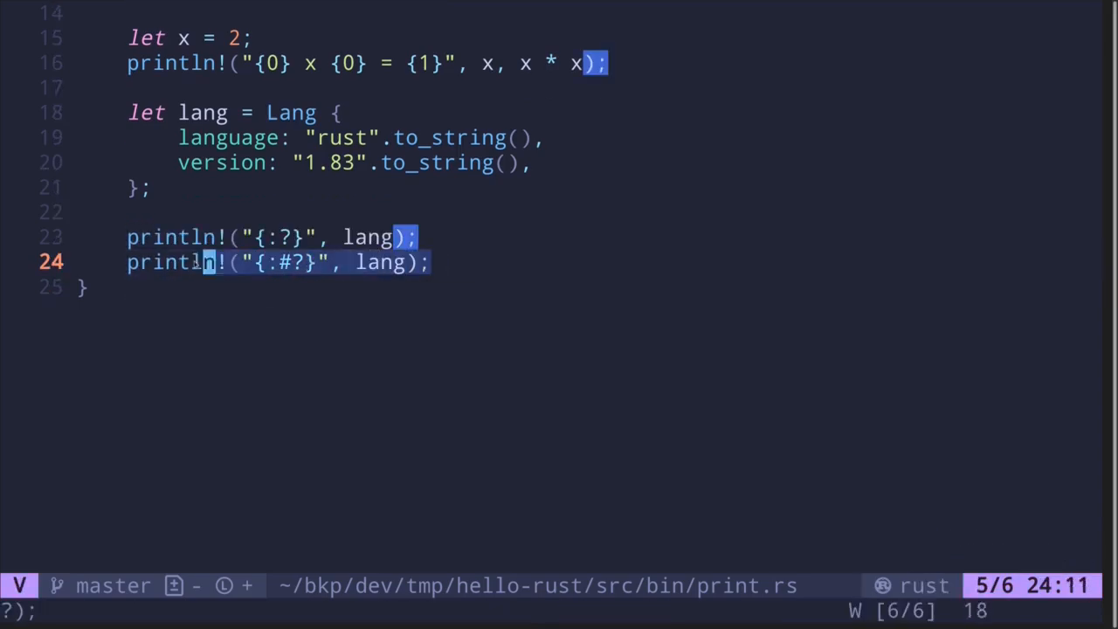
pyautogui.press('0')
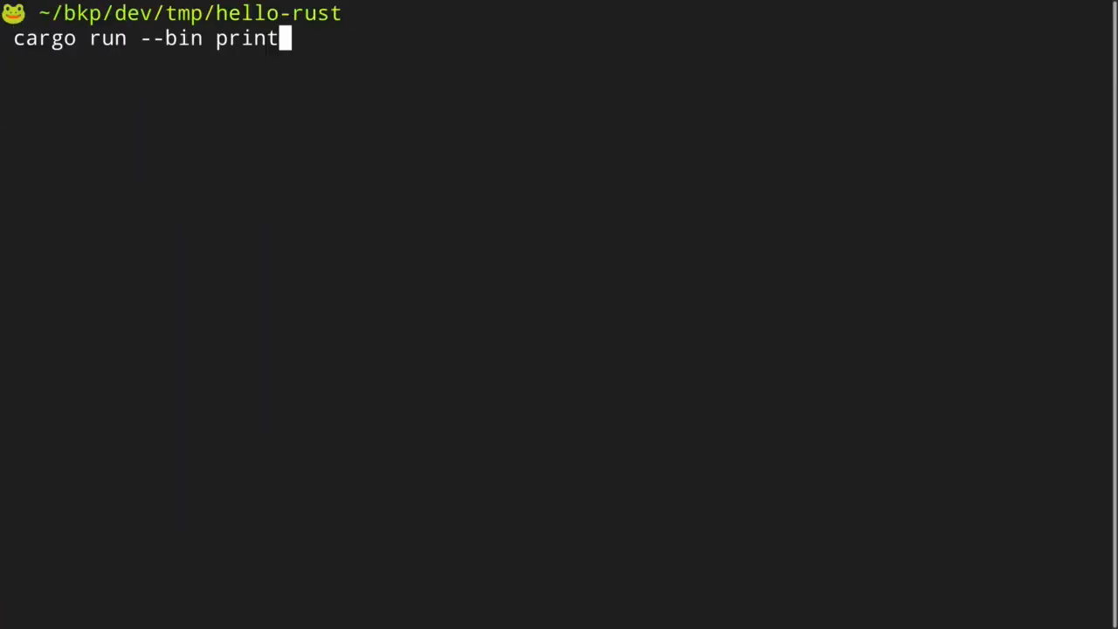
# - Run cargo run --bin print to see the {:?} and {:#?} output
pyautogui.press('Return')
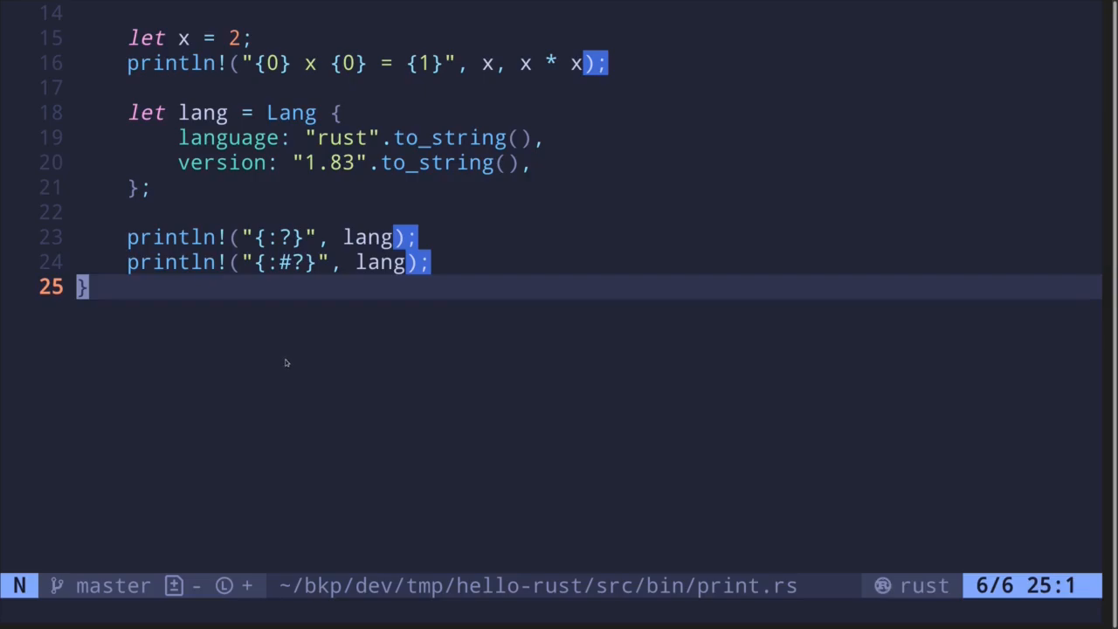
pyautogui.moveTo(415, 303)
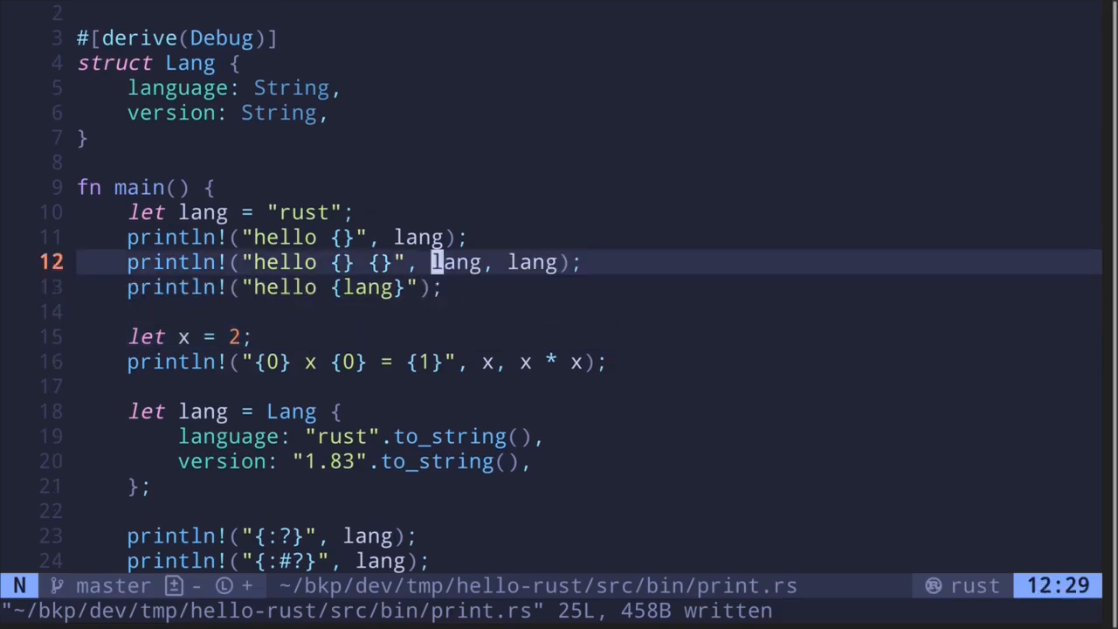
# - Add a '// cargo fmt' comment above the misindented hello {lang} println
pyautogui.write('// cargo fmt')
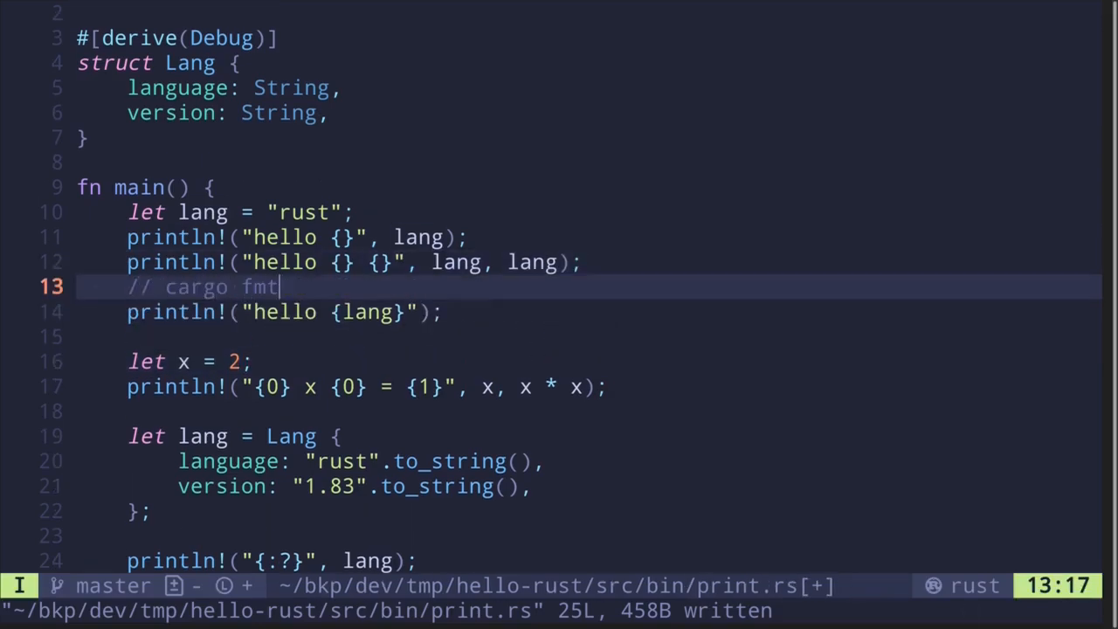
pyautogui.press('Escape')
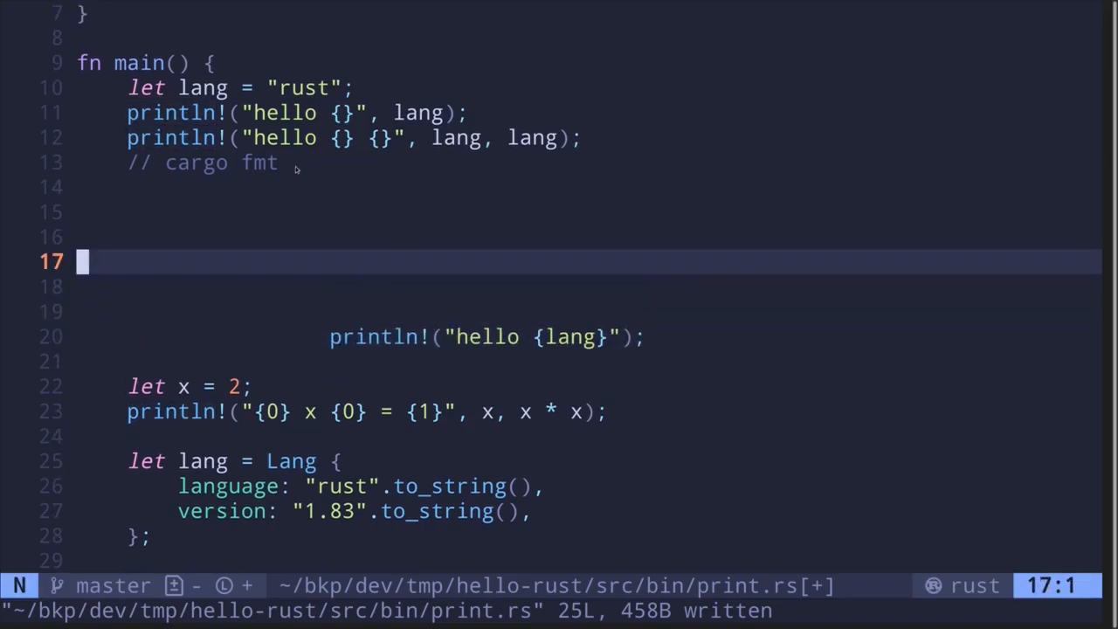
pyautogui.moveTo(284, 190)
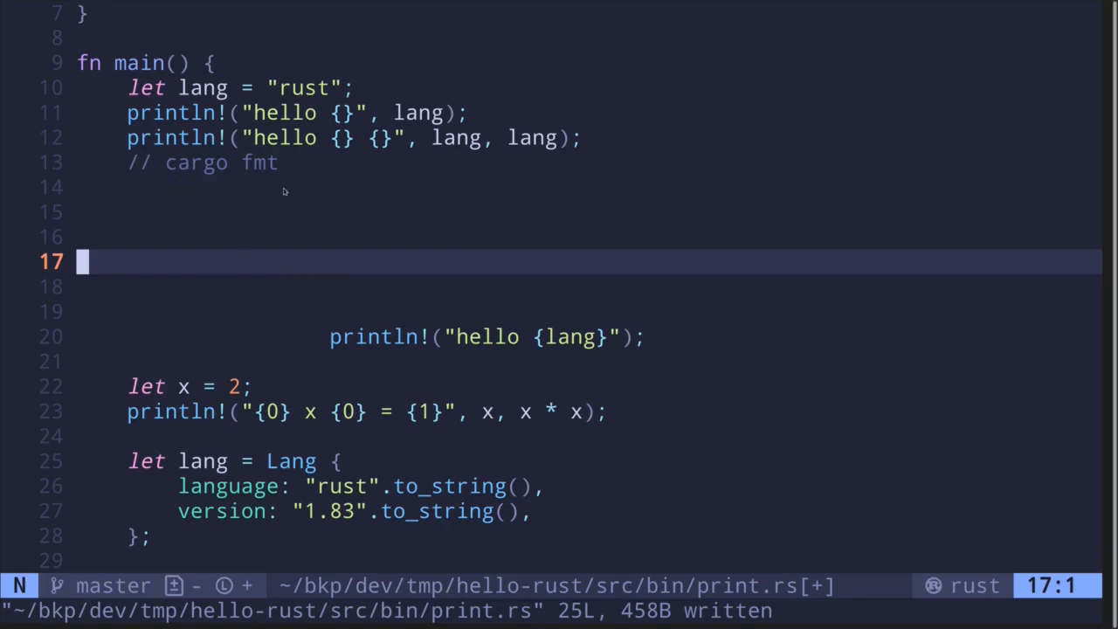
pyautogui.moveTo(133, 331)
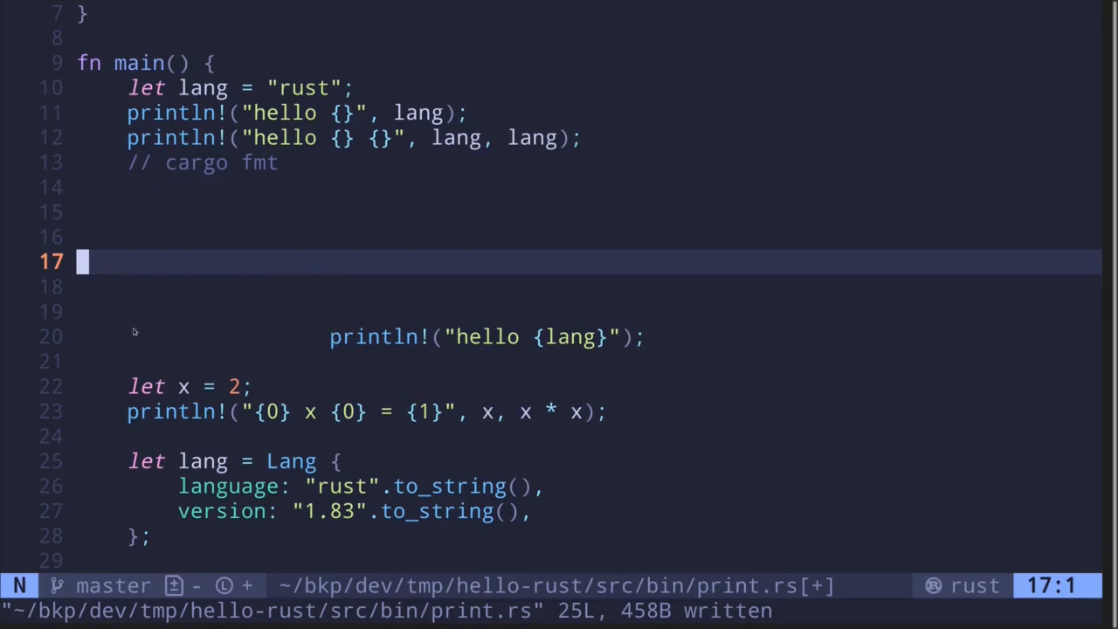
pyautogui.moveTo(313, 308)
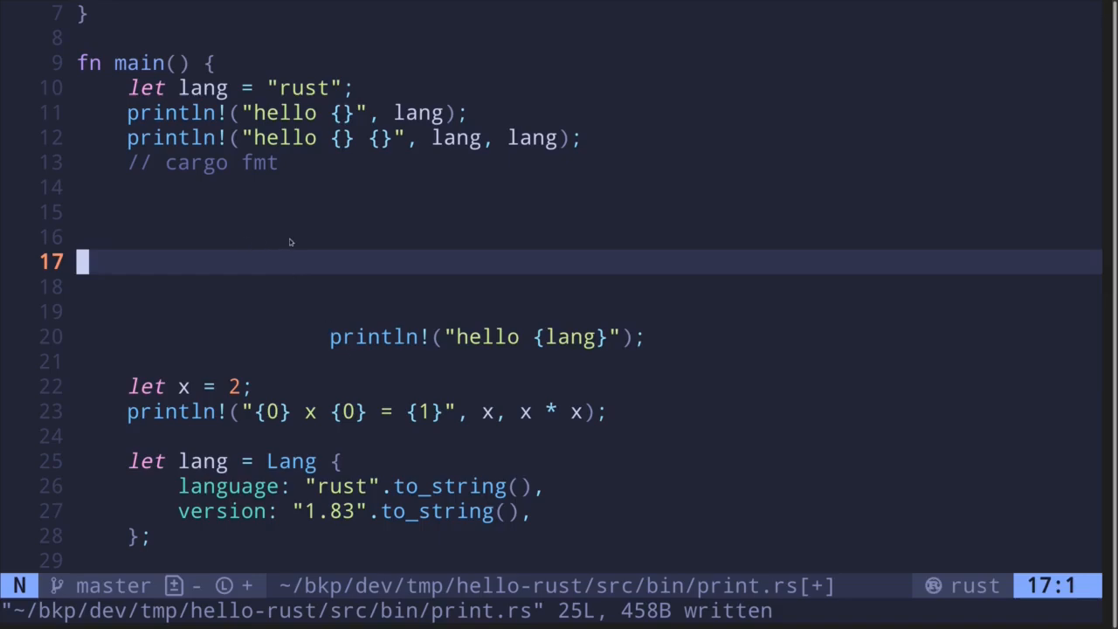
pyautogui.moveTo(195, 180)
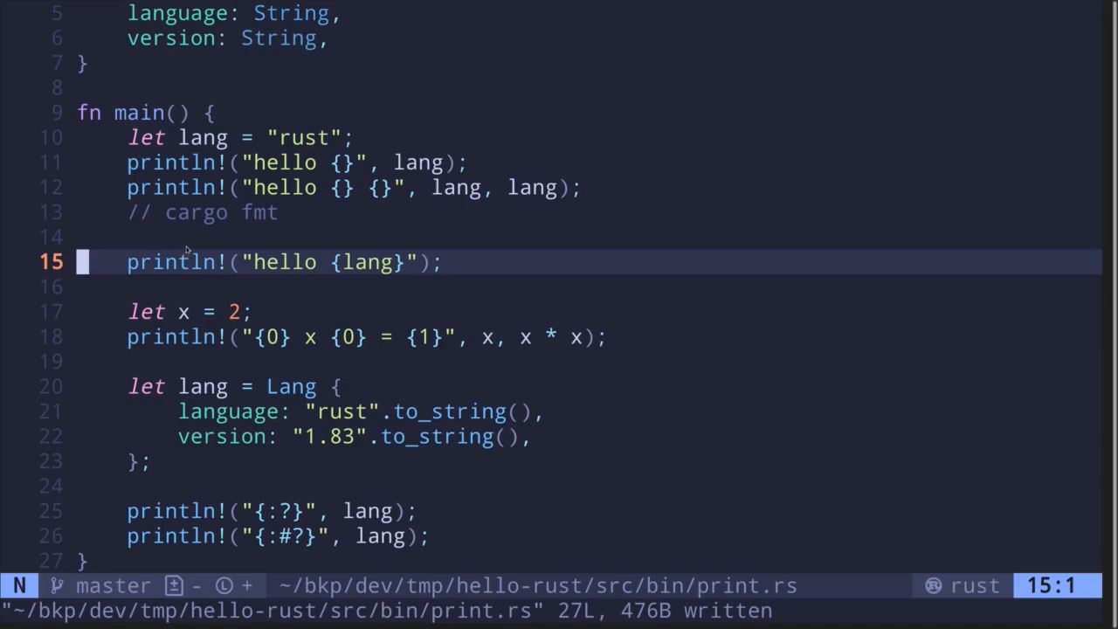
pyautogui.moveTo(140, 268)
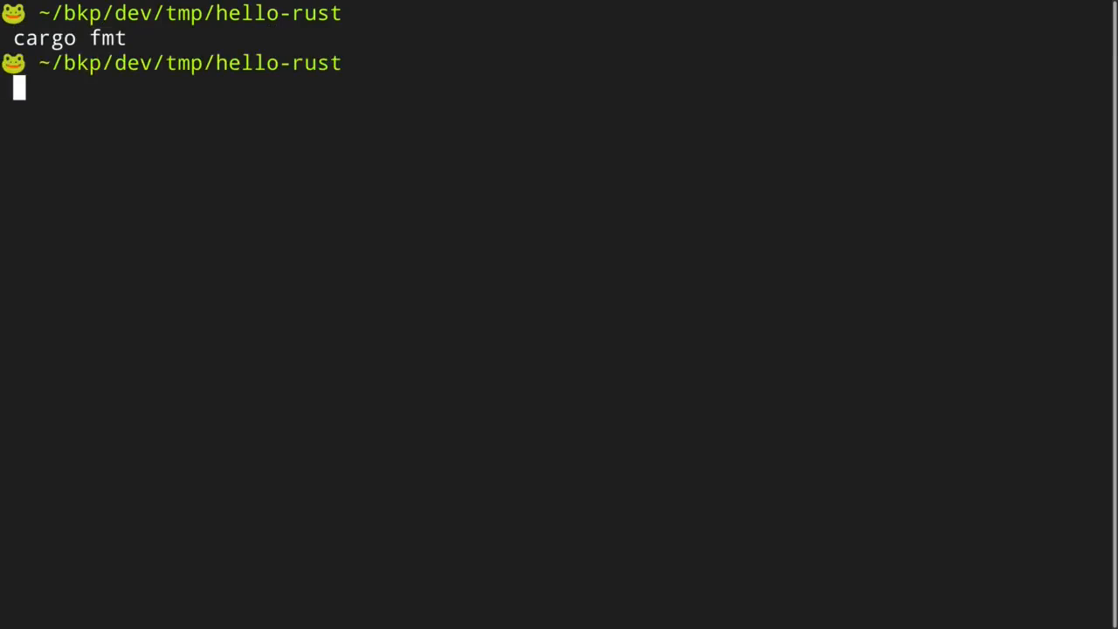
pyautogui.moveTo(208, 230)
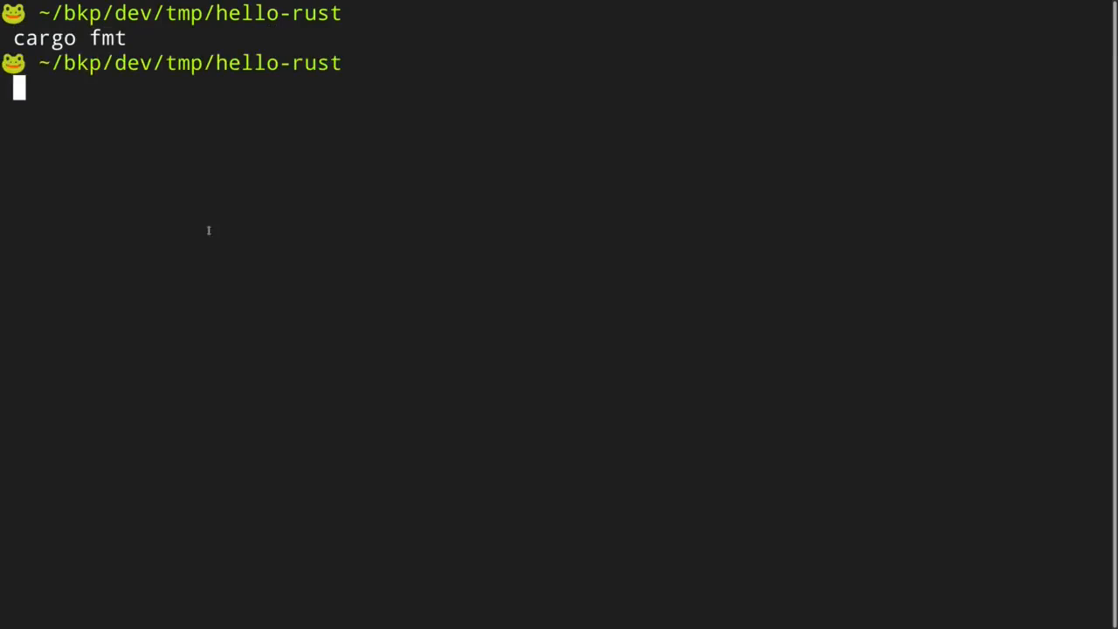
# - Type 'f' to complete the cargo fmt command in the terminal
pyautogui.write('f')
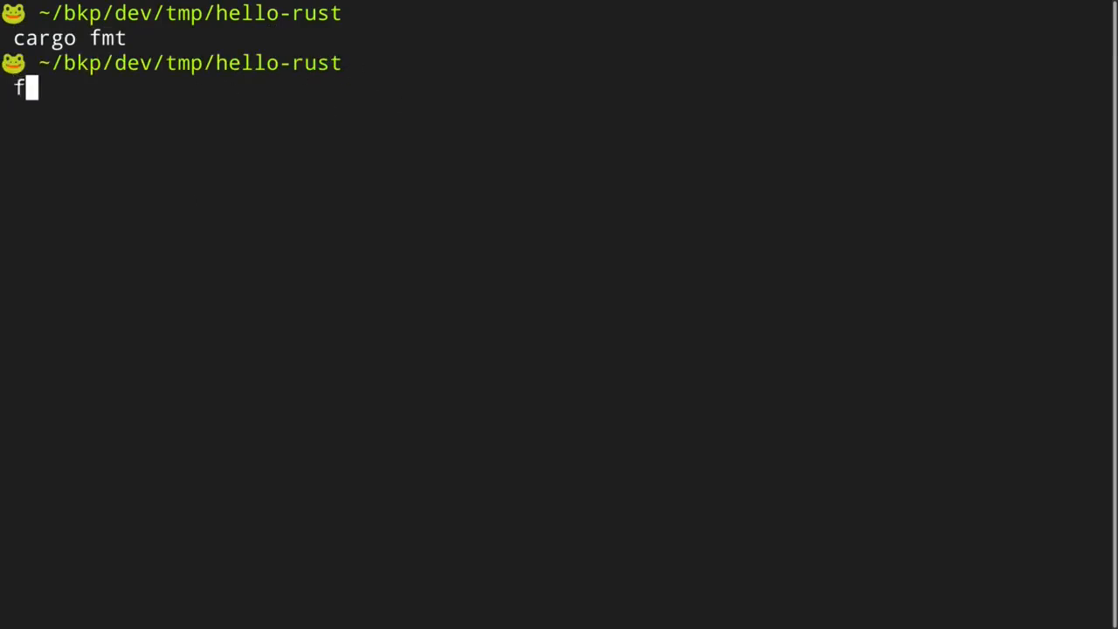